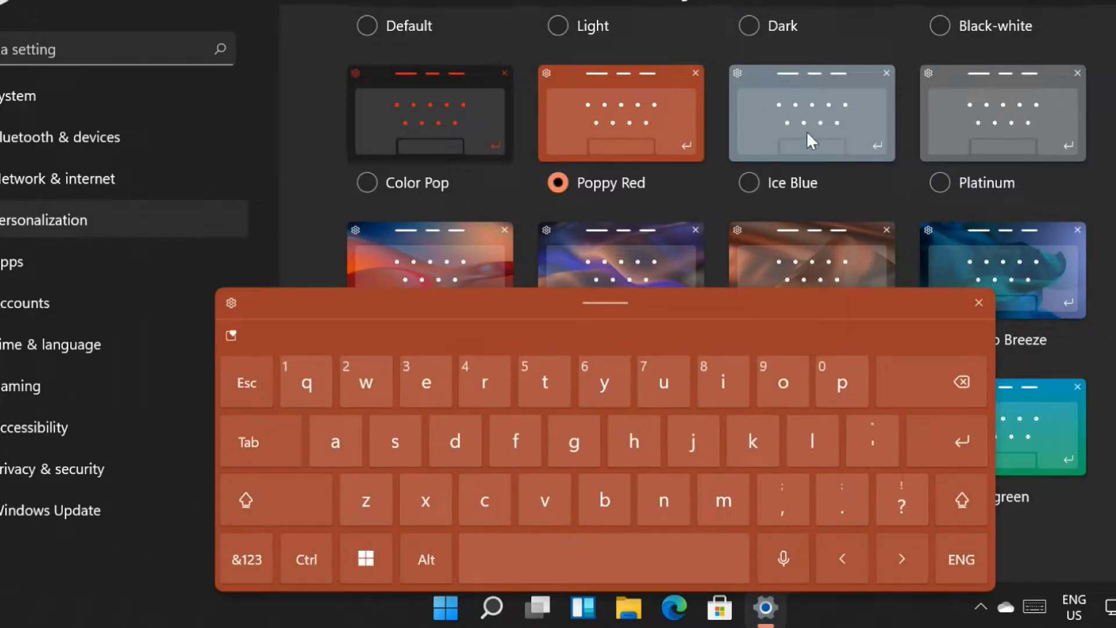
# Try the Ice Blue, Platinum and Silky Dawn keyboard themes, then close Settings
pyautogui.click(746, 183)
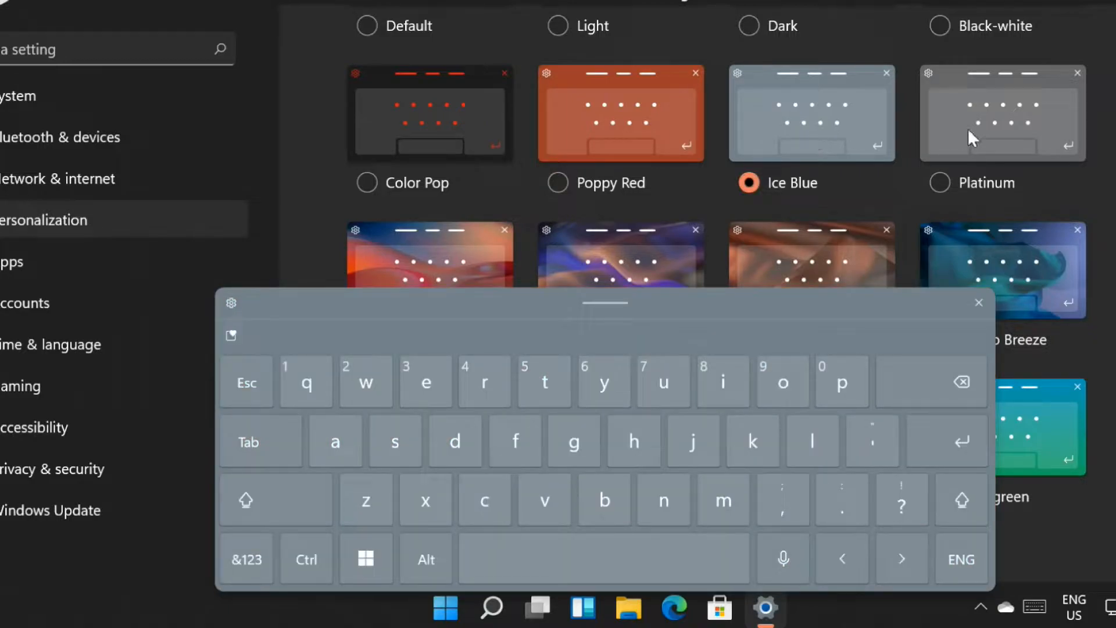
pyautogui.click(939, 183)
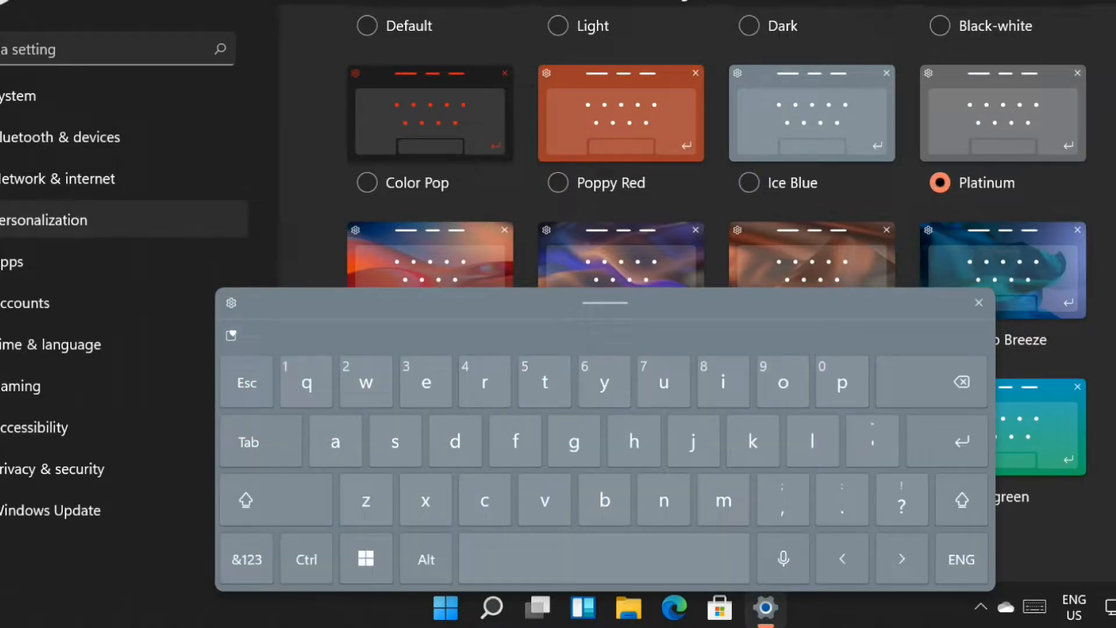
pyautogui.scroll(-3)
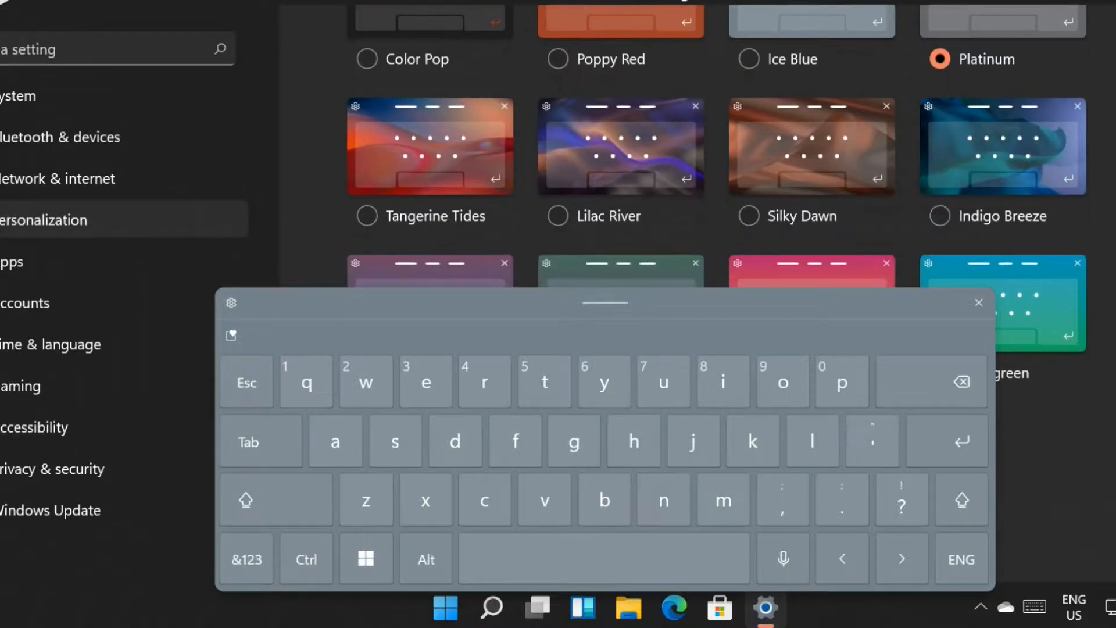
pyautogui.click(748, 216)
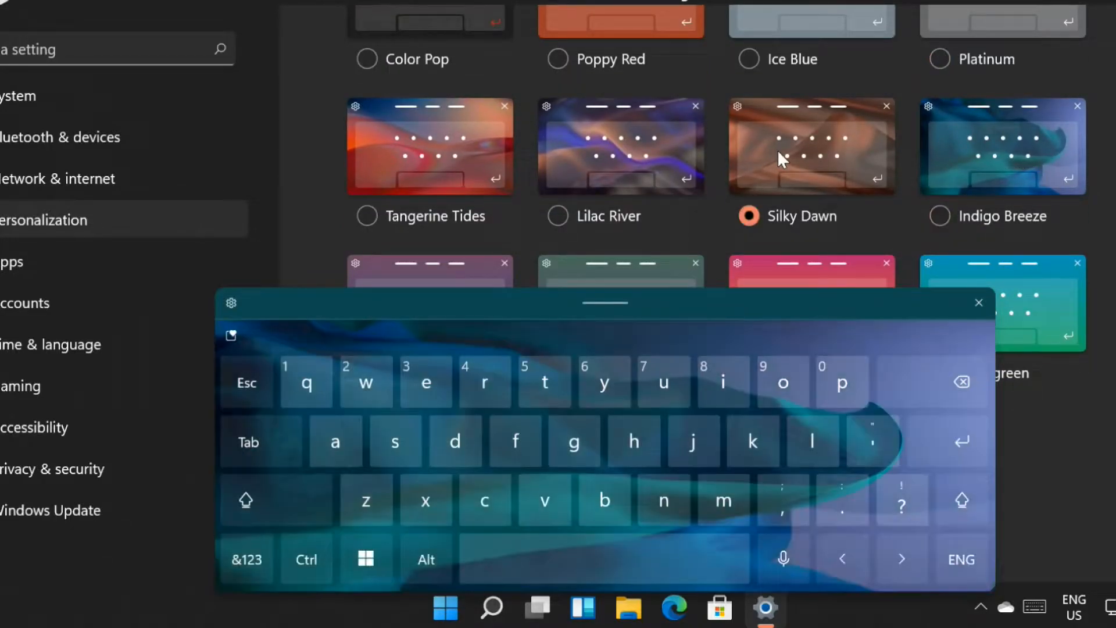
pyautogui.click(555, 217)
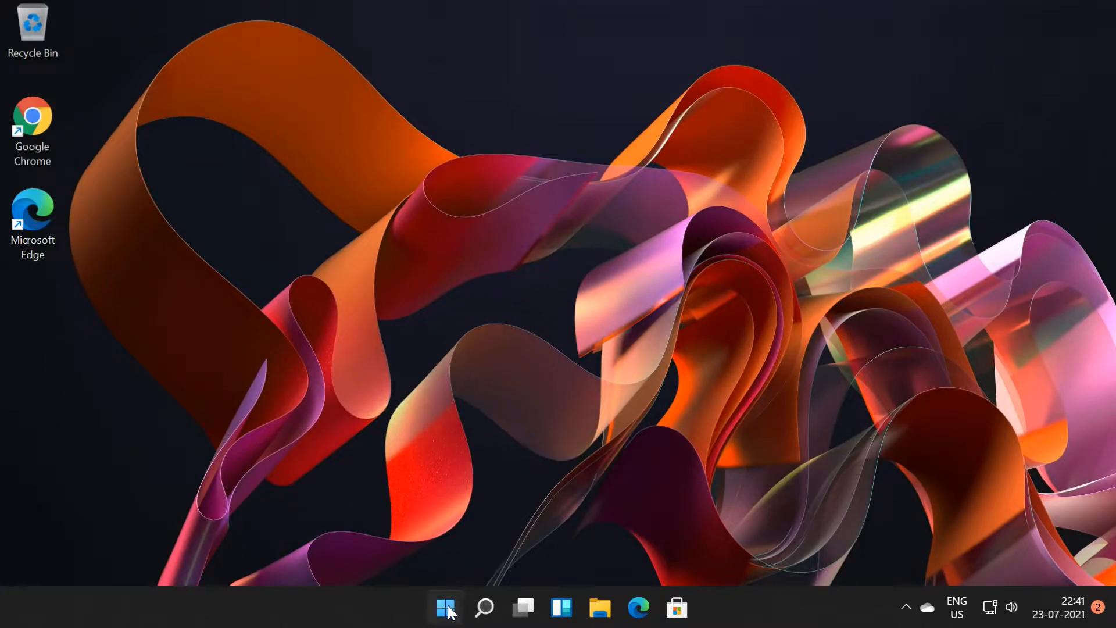
# Launch Settings from Start and go to the Personalisation page
pyautogui.click(445, 607)
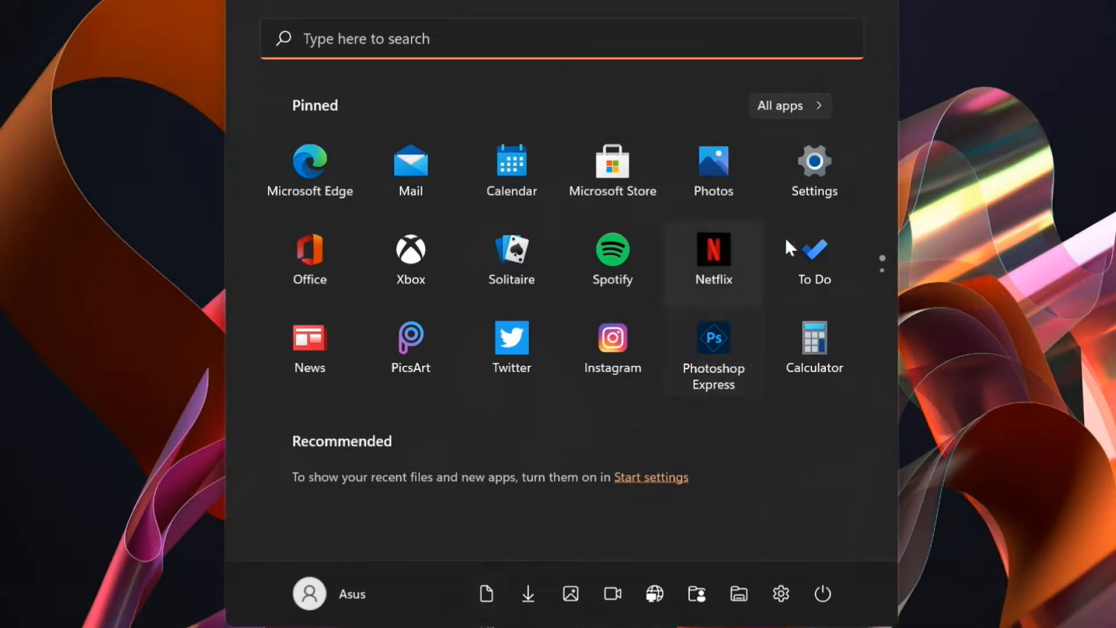
pyautogui.moveTo(818, 186)
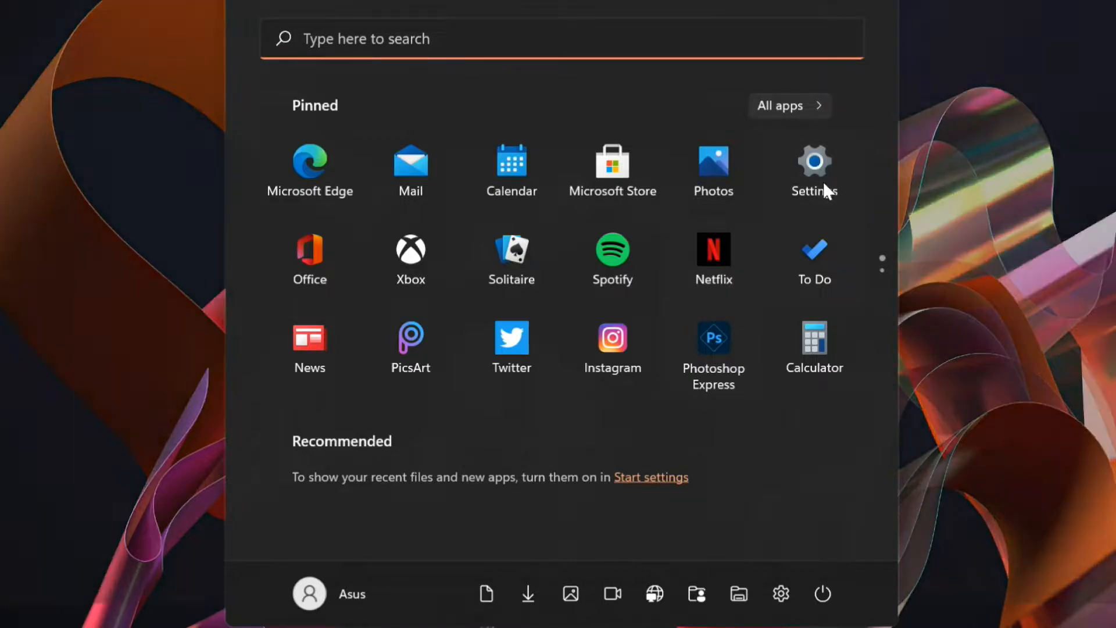
pyautogui.click(813, 164)
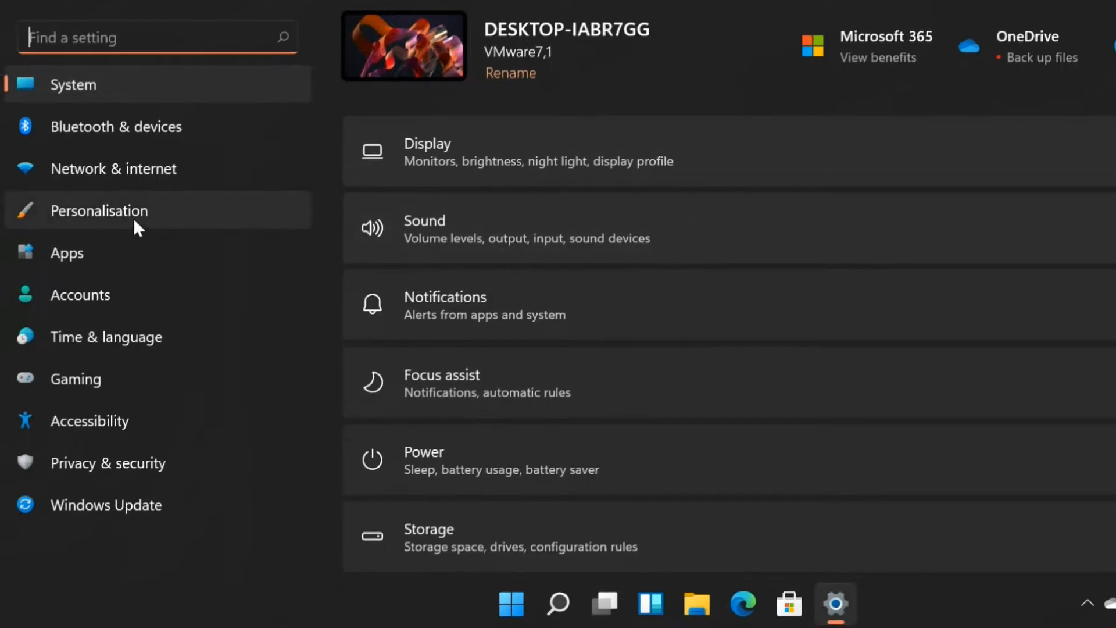
pyautogui.click(99, 210)
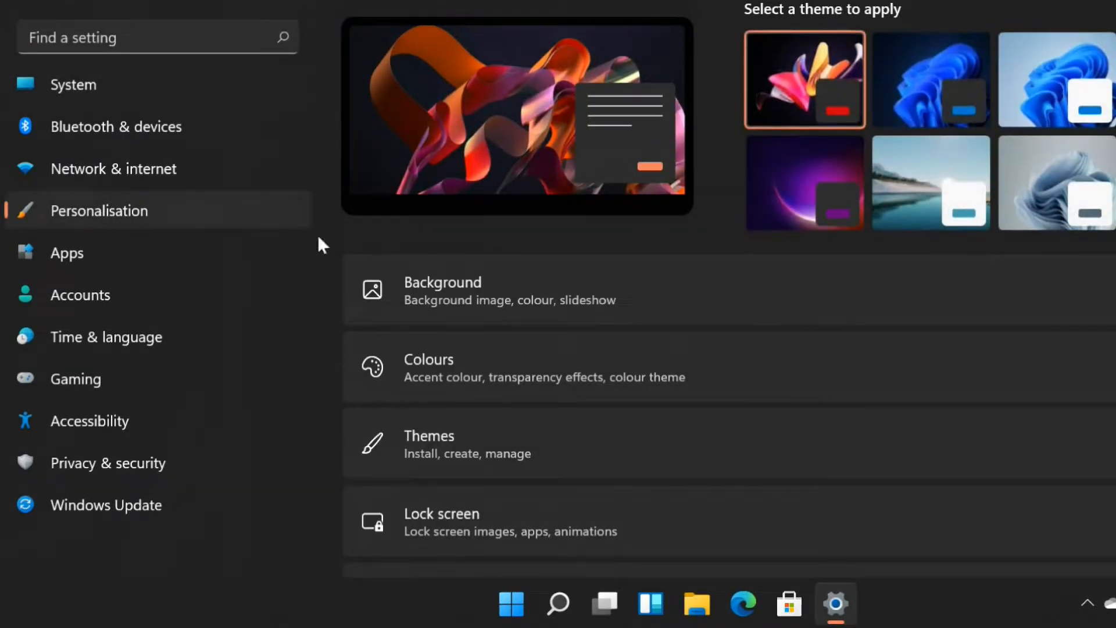
pyautogui.scroll(-3)
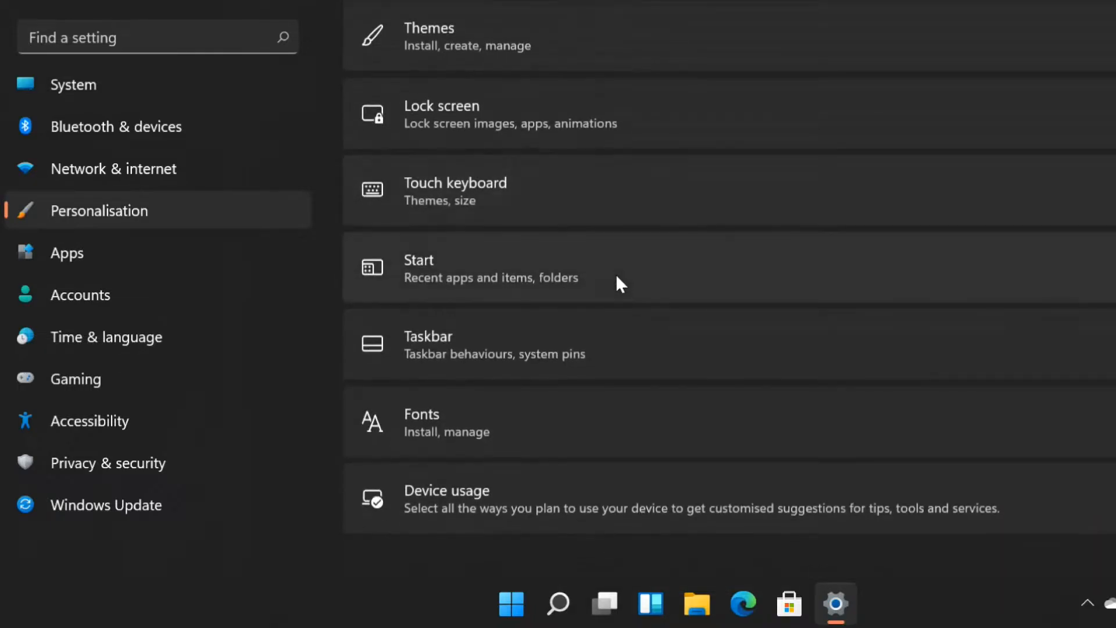
pyautogui.moveTo(580, 407)
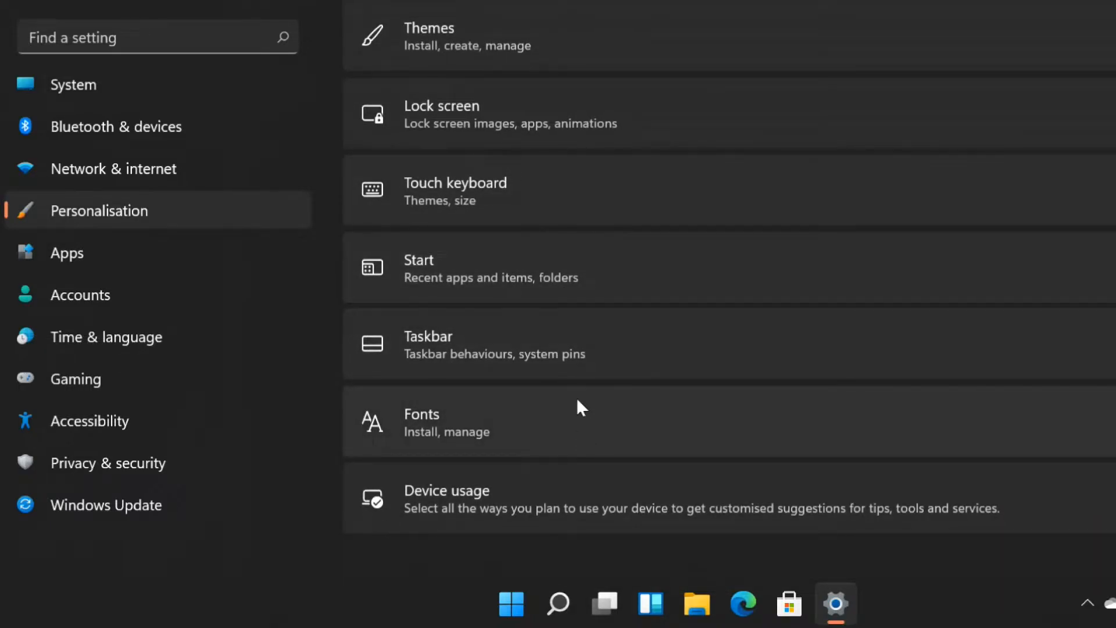
pyautogui.moveTo(632, 351)
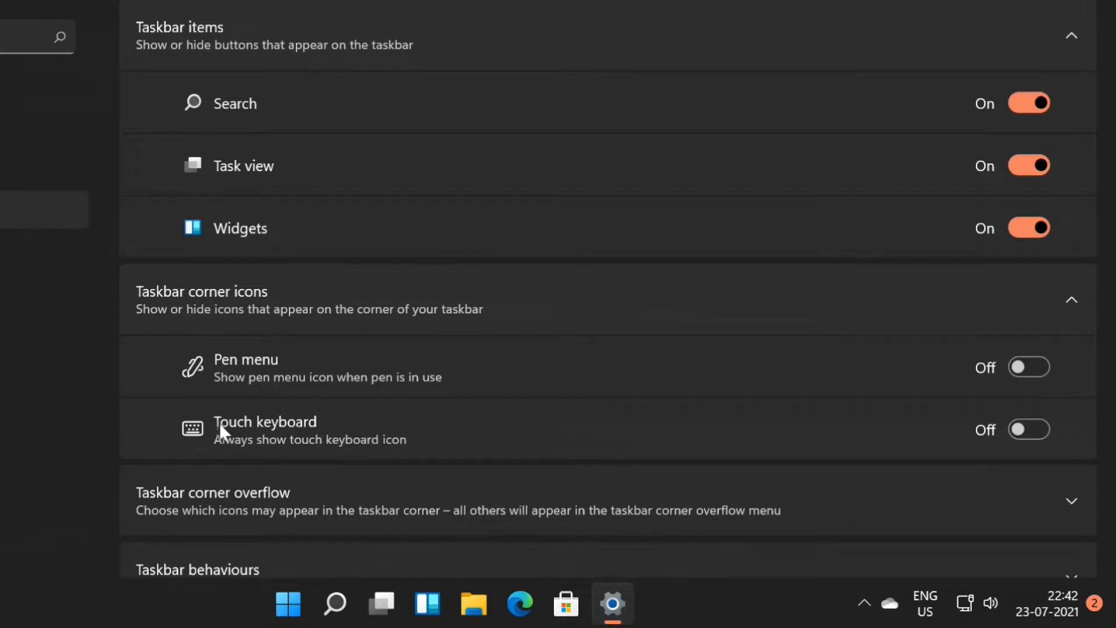
# Switch the Touch keyboard taskbar corner icon On and pop up the keyboard to check
pyautogui.click(1029, 429)
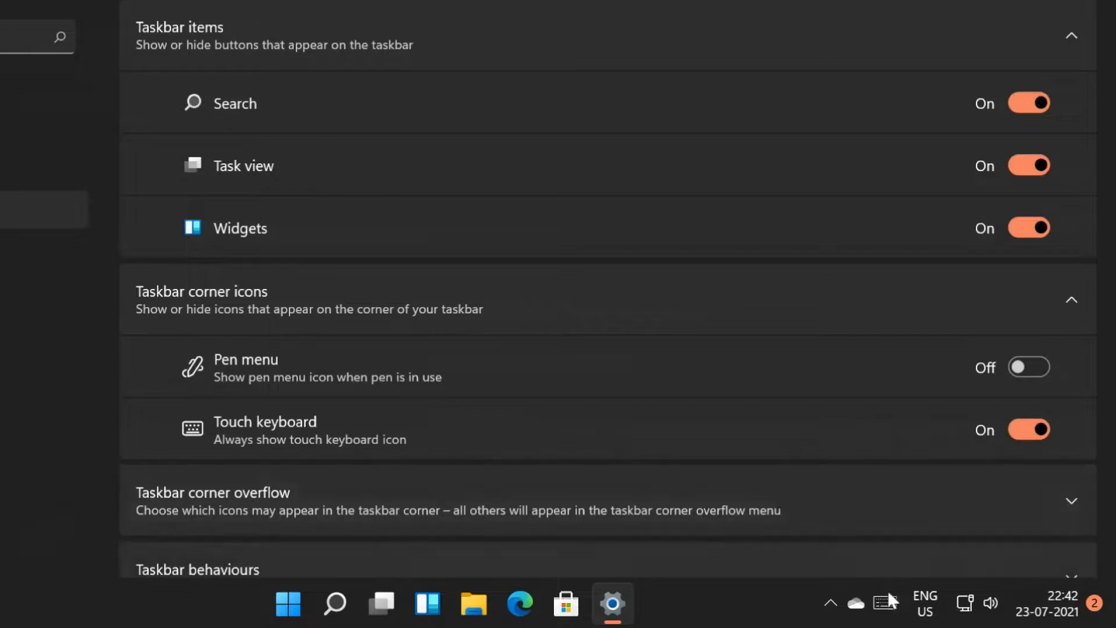
pyautogui.click(886, 603)
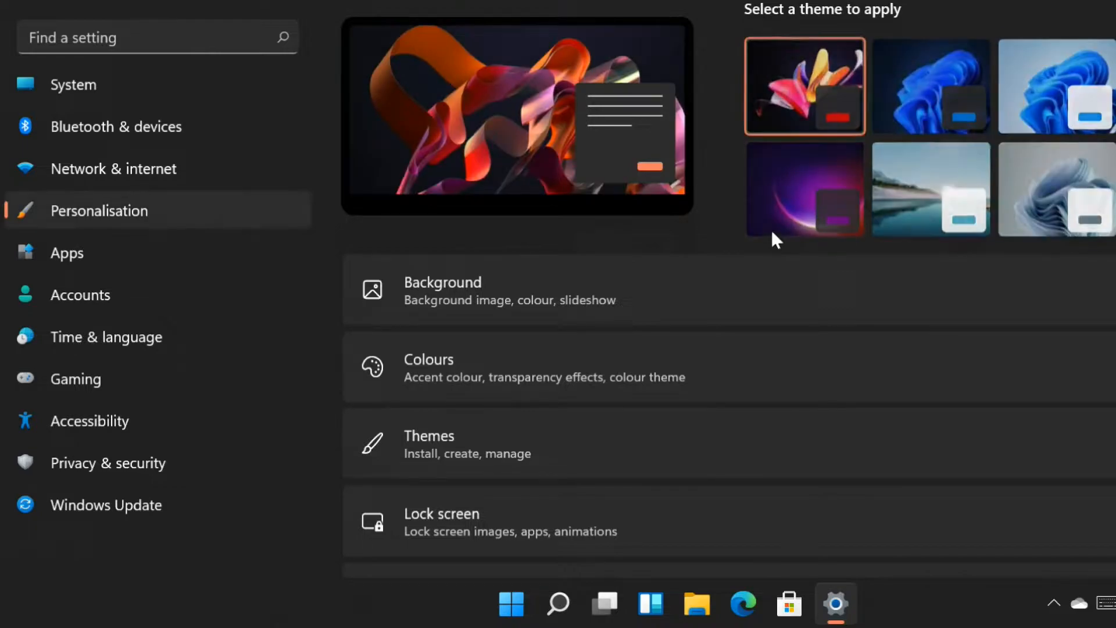
# Go to the Touch keyboard page and set the keyboard theme to Ice Blue
pyautogui.scroll(-3)
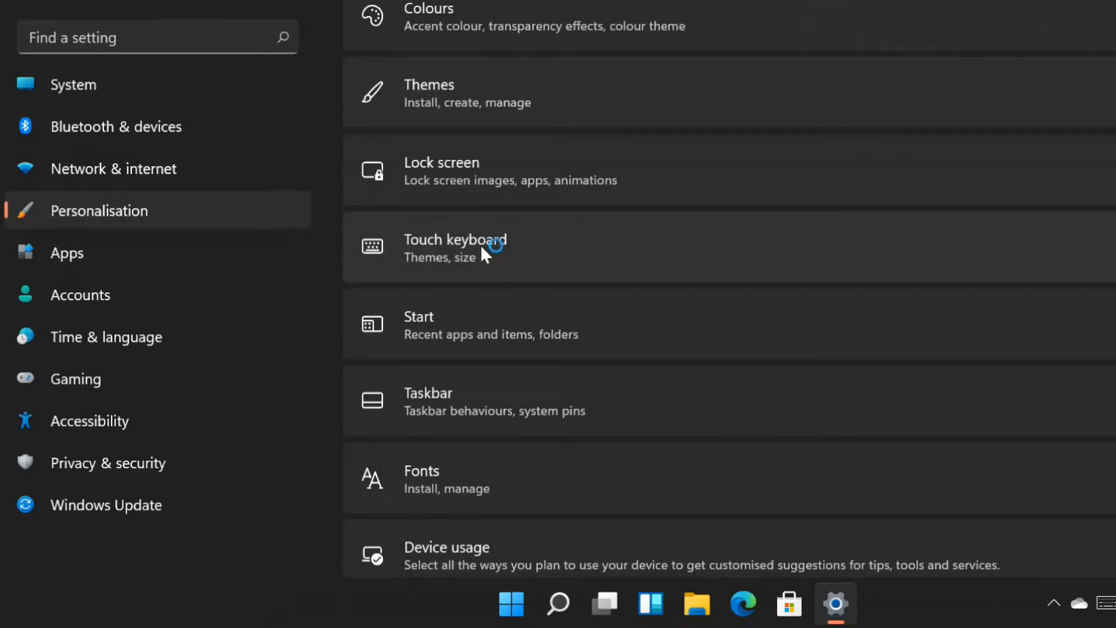
pyautogui.click(455, 246)
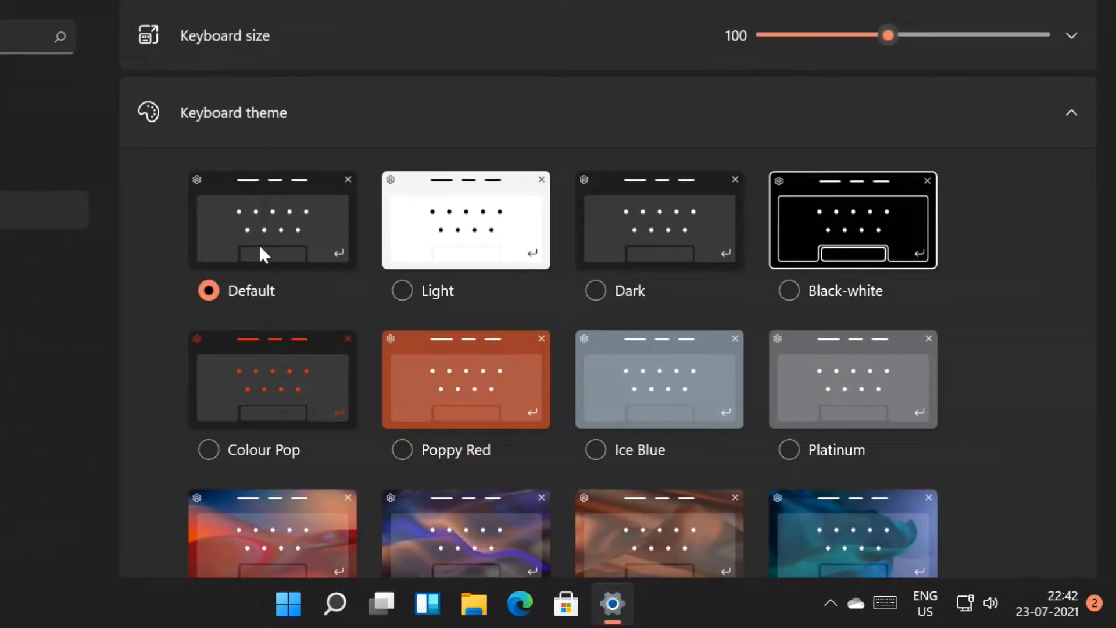
pyautogui.moveTo(499, 238)
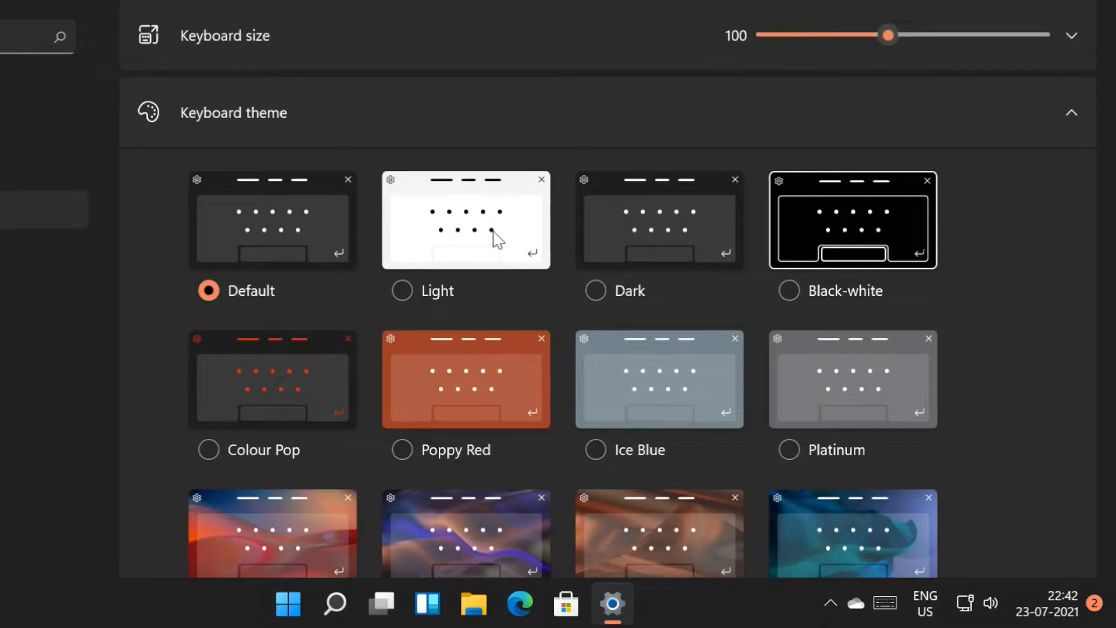
pyautogui.click(401, 291)
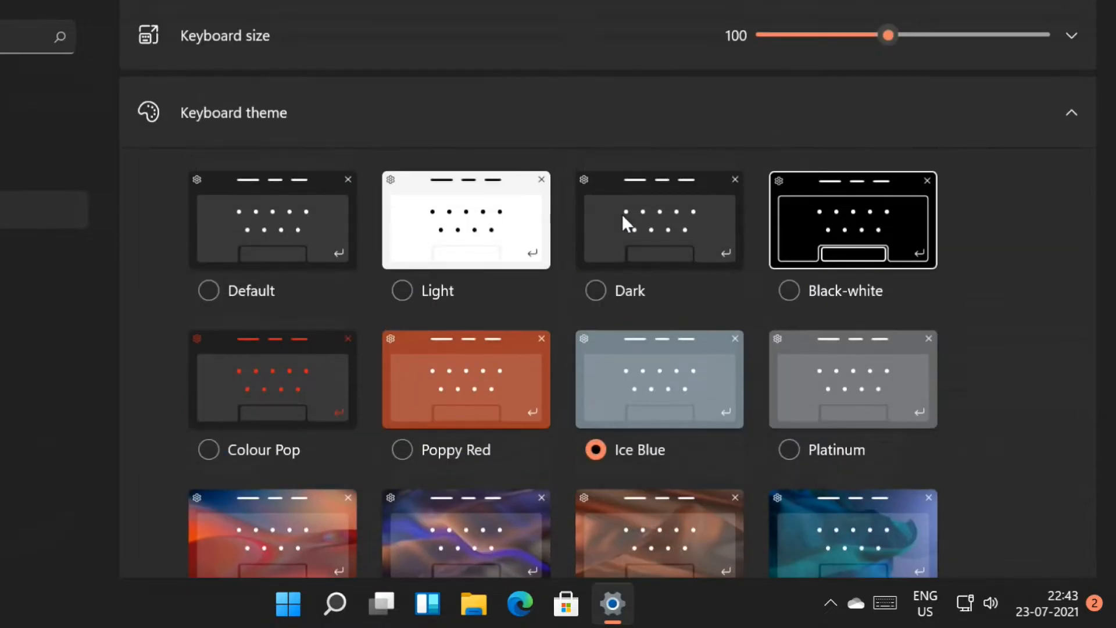
pyautogui.moveTo(456, 363)
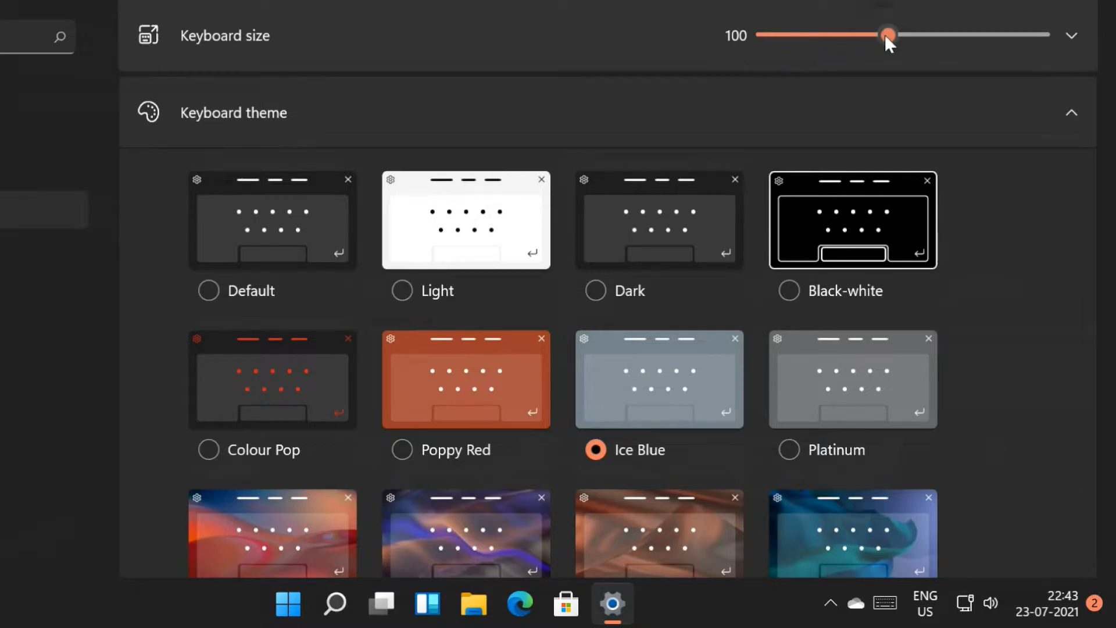
# Drag the Keyboard size slider to 127, down to 80, then up to about 164
pyautogui.moveTo(887, 33); pyautogui.dragTo(928, 34)
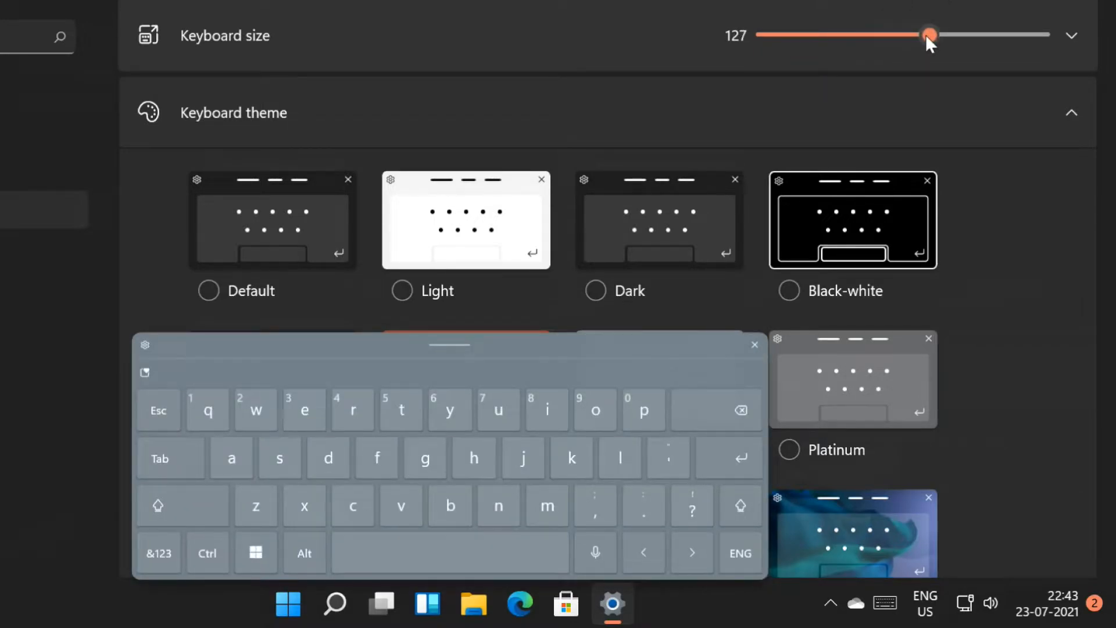
pyautogui.moveTo(930, 33); pyautogui.dragTo(858, 34)
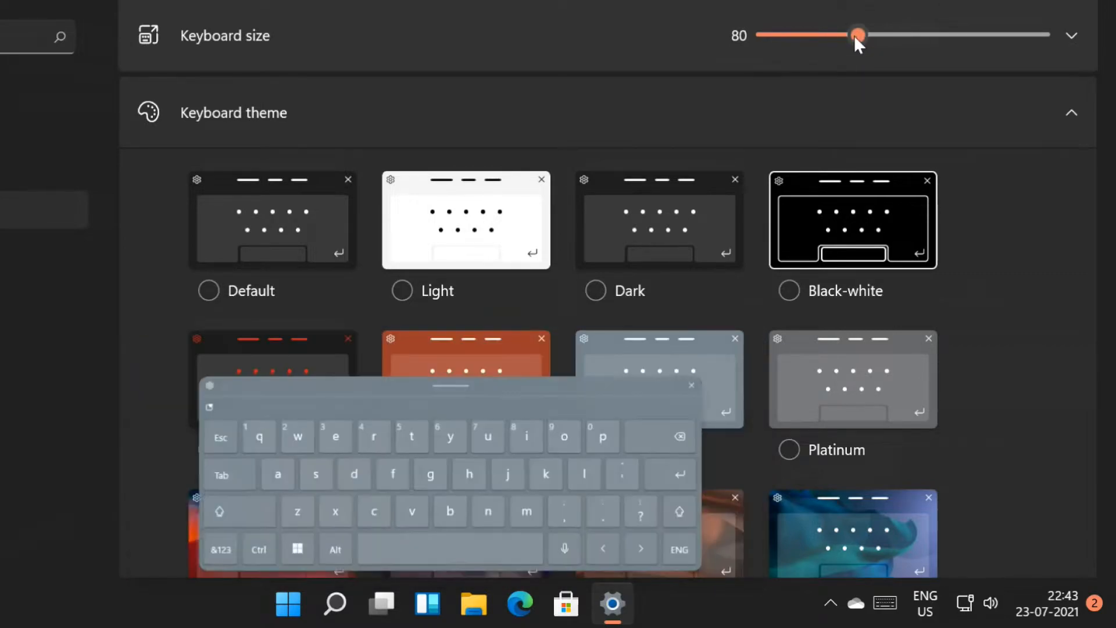
pyautogui.moveTo(858, 34); pyautogui.dragTo(986, 34)
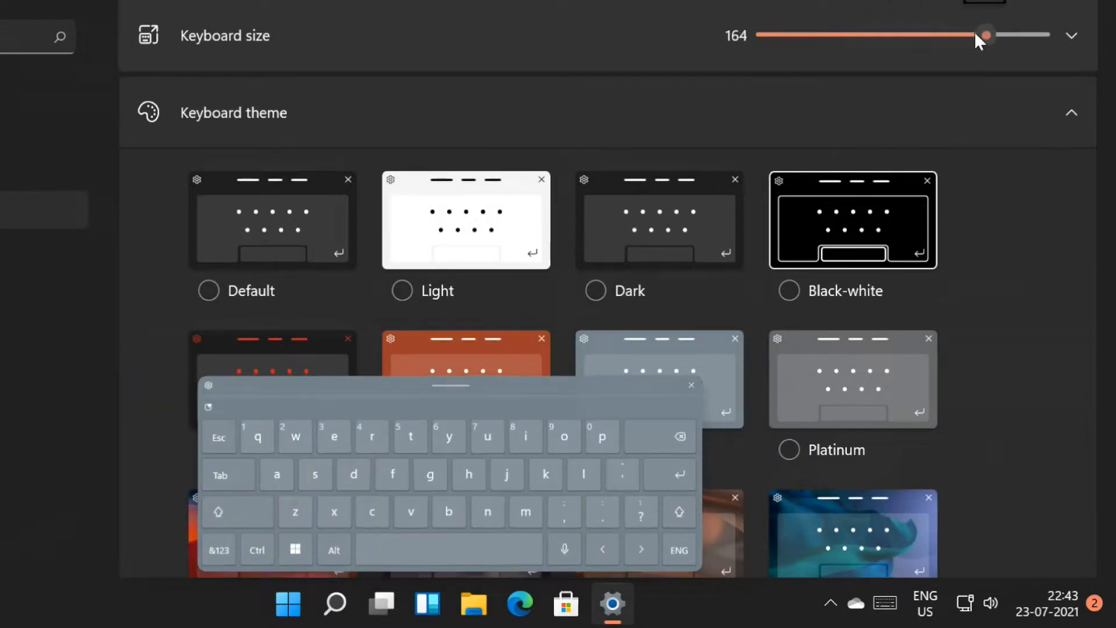
pyautogui.moveTo(987, 34); pyautogui.dragTo(974, 34)
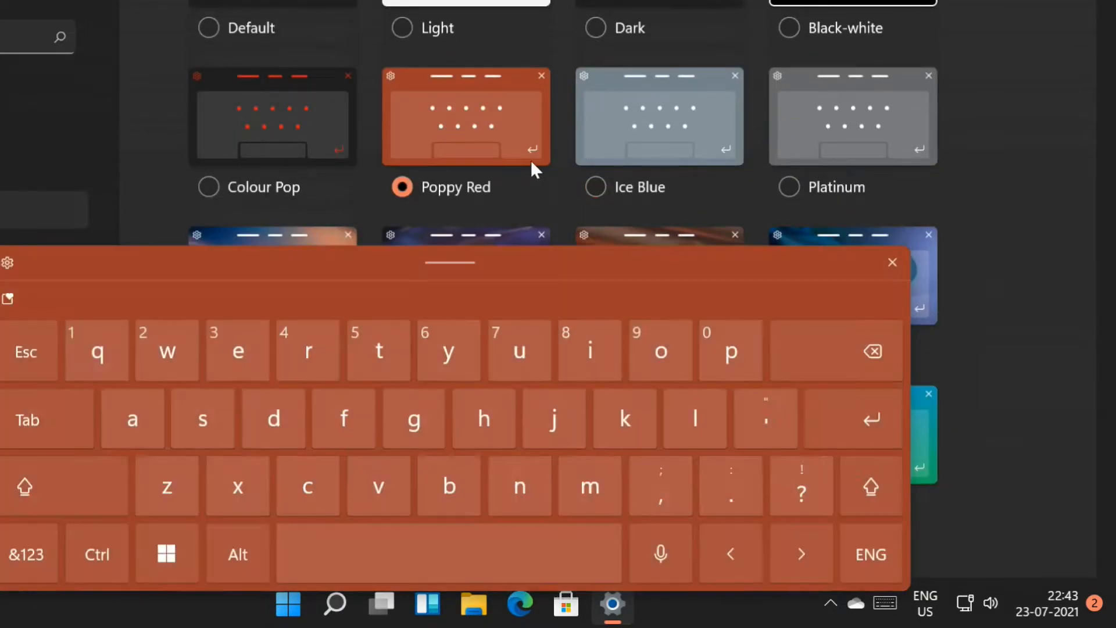
# Apply the Silky Dawn theme, then settle on Indigo Breeze
pyautogui.scroll(-3)
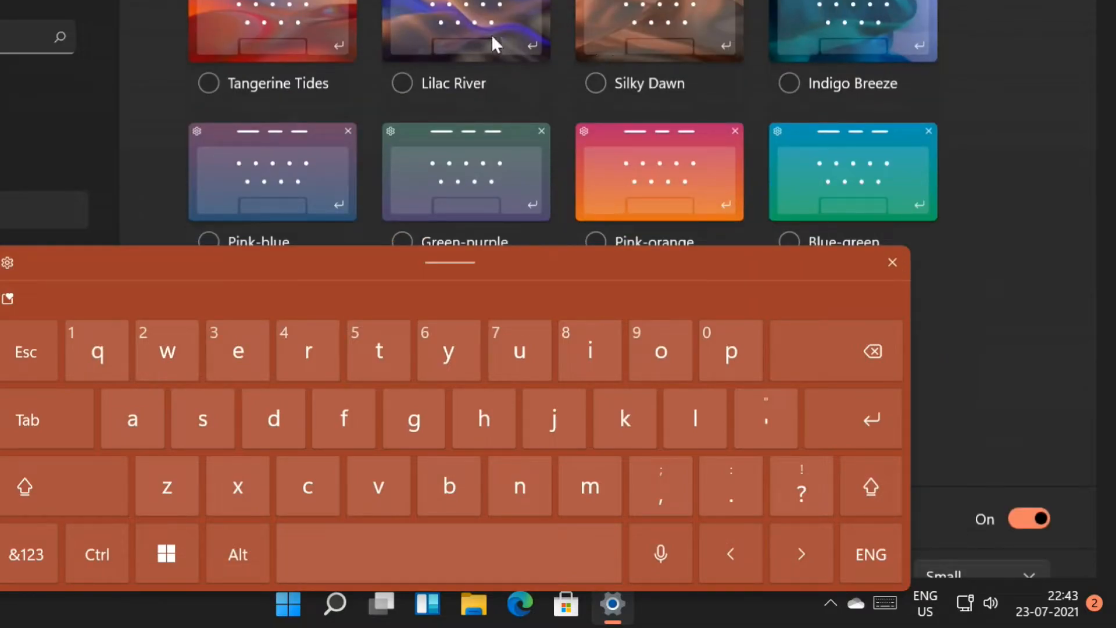
pyautogui.click(594, 83)
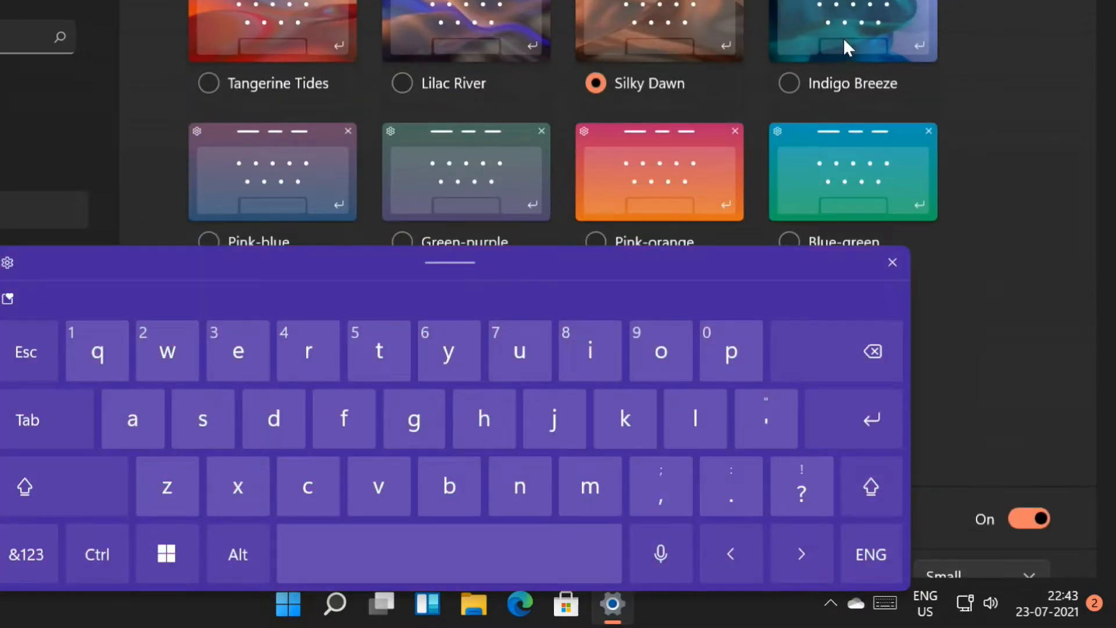
pyautogui.click(788, 84)
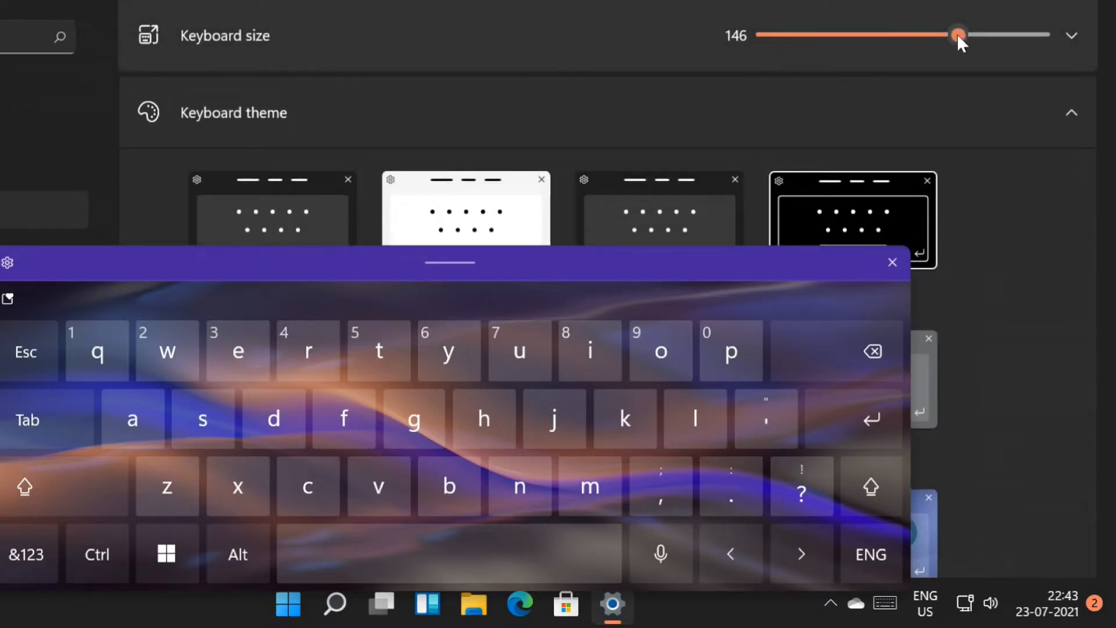
# Adjust the keyboard size through 114 and 69, leaving it at 98
pyautogui.moveTo(958, 34); pyautogui.dragTo(909, 34)
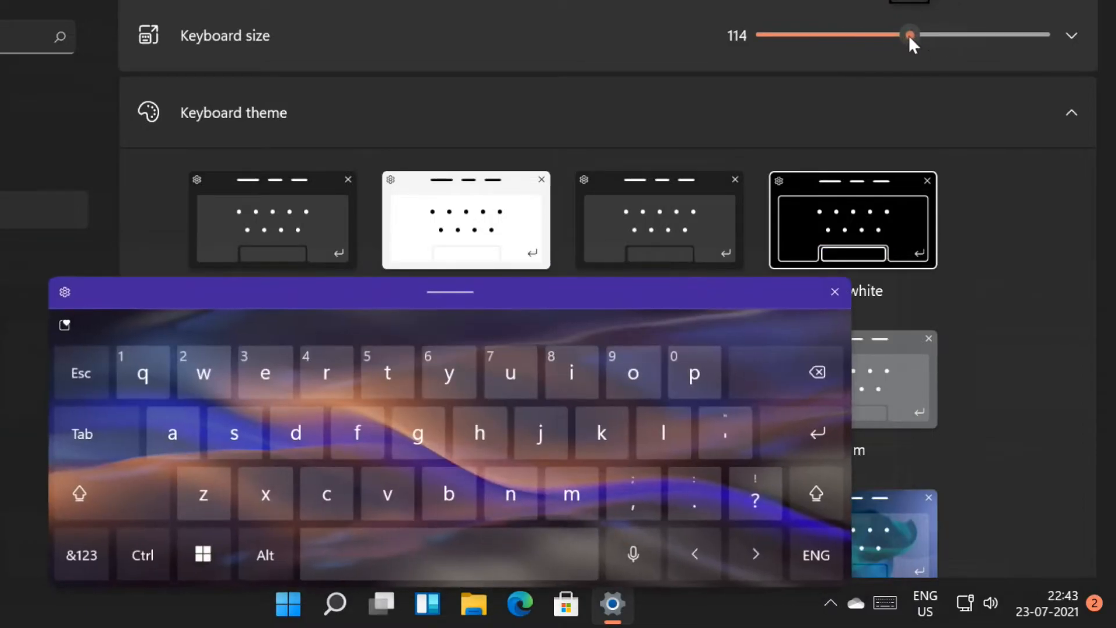
pyautogui.moveTo(909, 33); pyautogui.dragTo(840, 34)
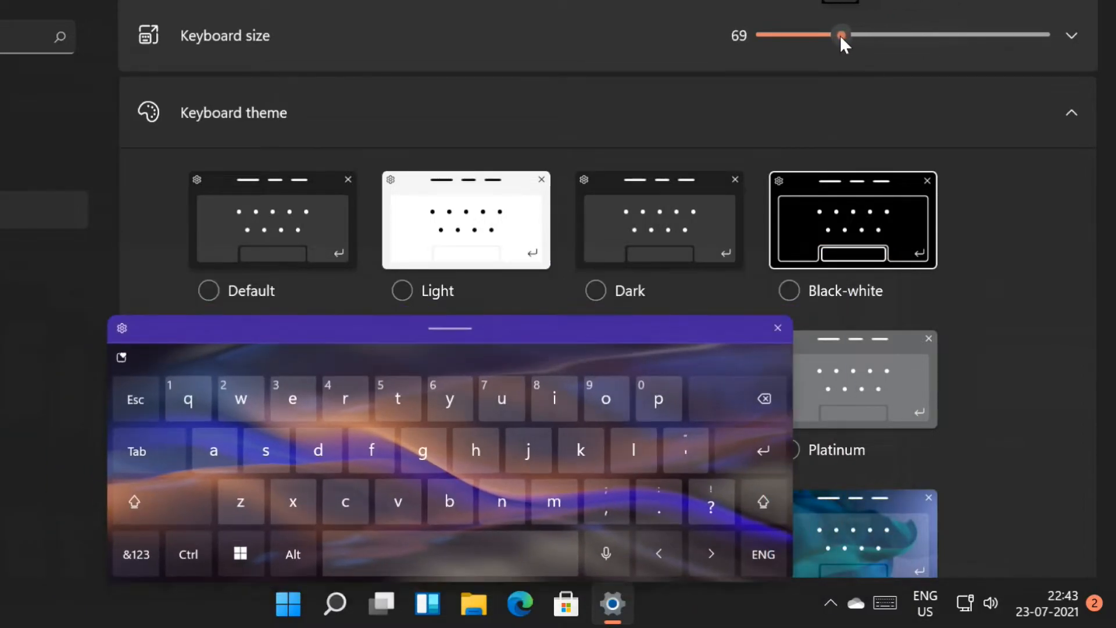
pyautogui.moveTo(840, 34); pyautogui.dragTo(886, 33)
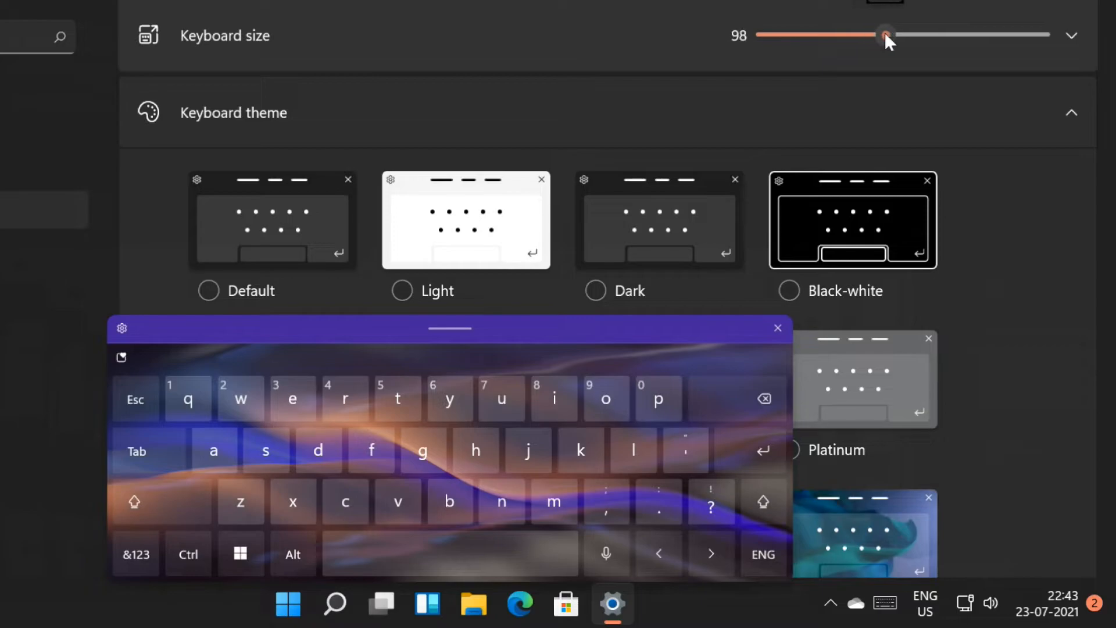
pyautogui.scroll(-3)
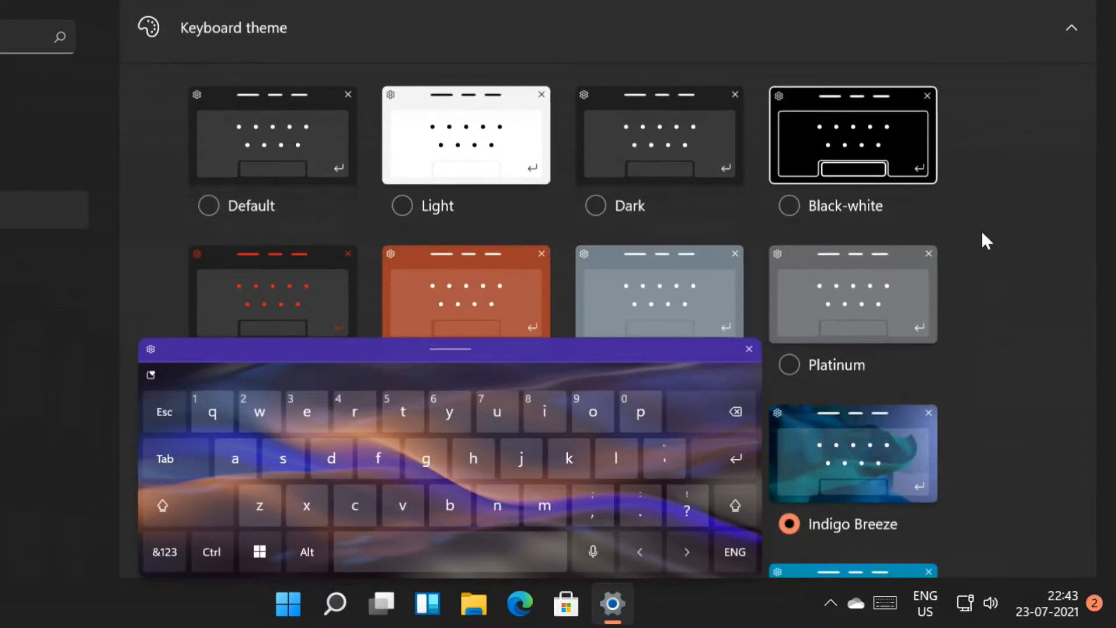
pyautogui.scroll(-3)
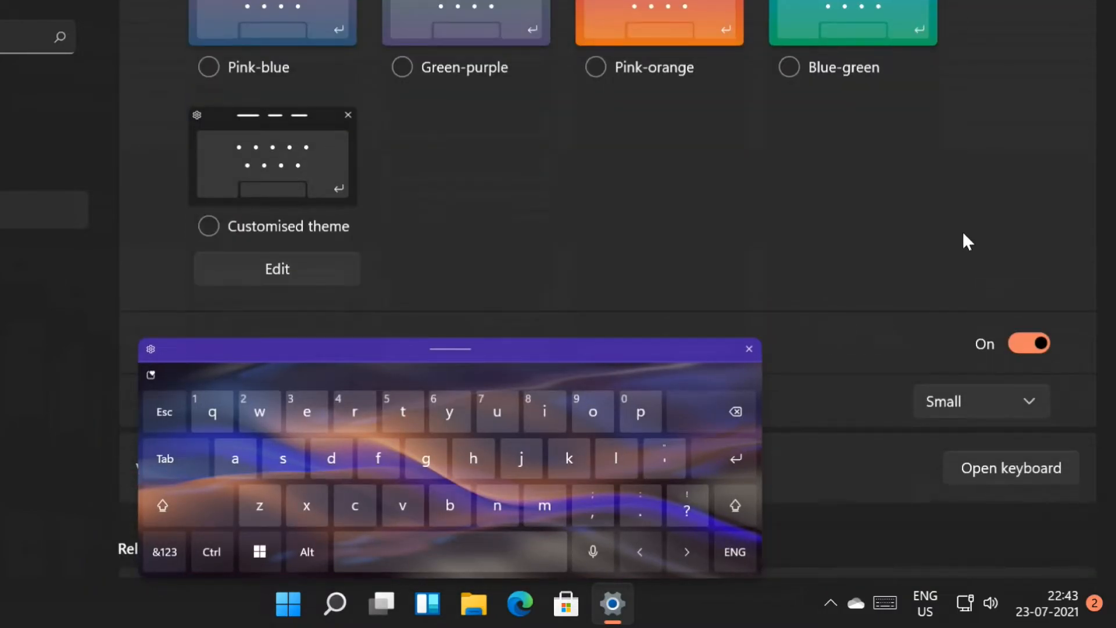
pyautogui.scroll(-3)
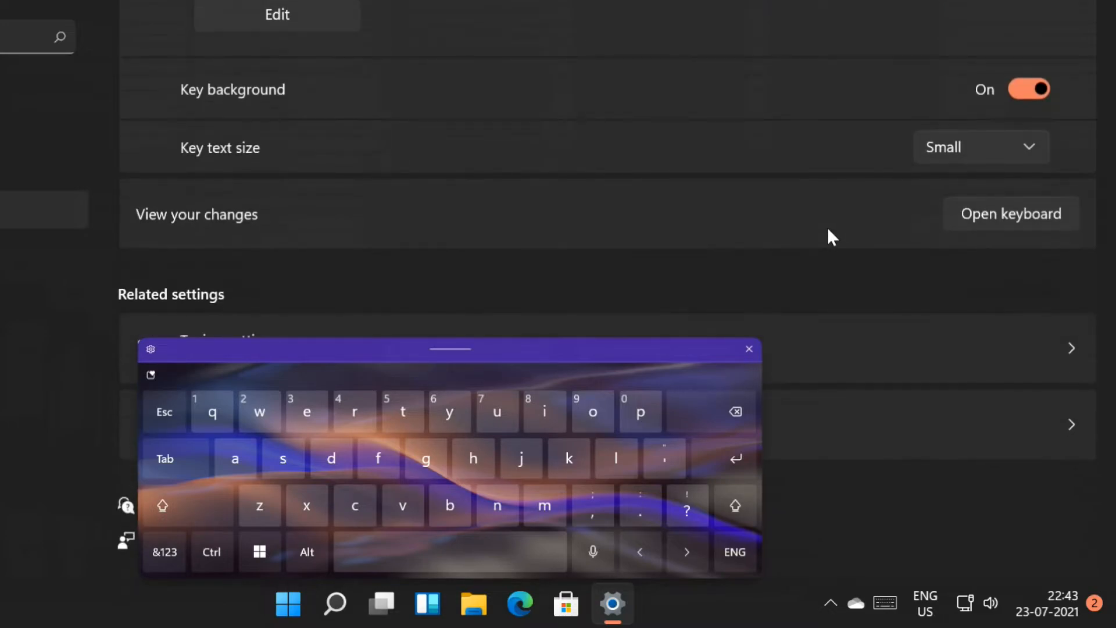
pyautogui.moveTo(491, 94)
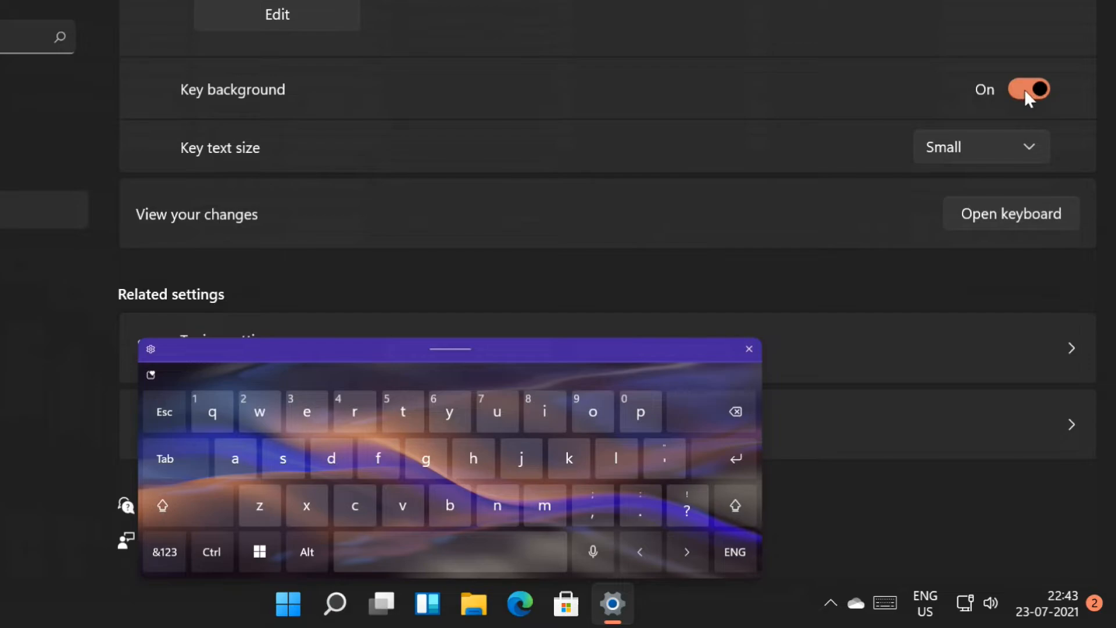
pyautogui.click(1027, 88)
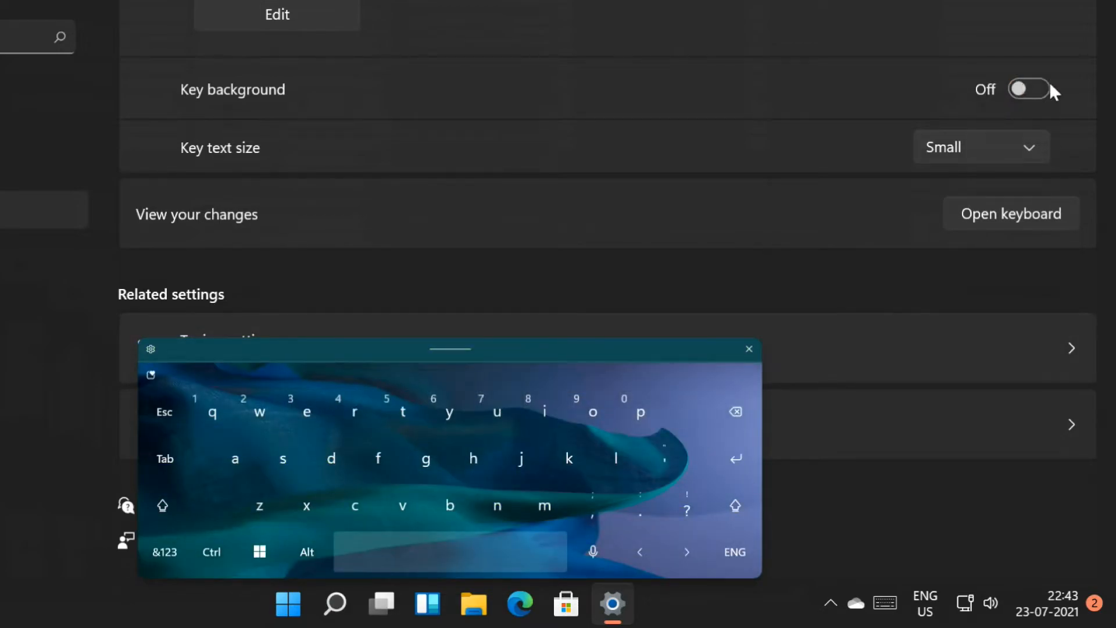
pyautogui.click(1027, 88)
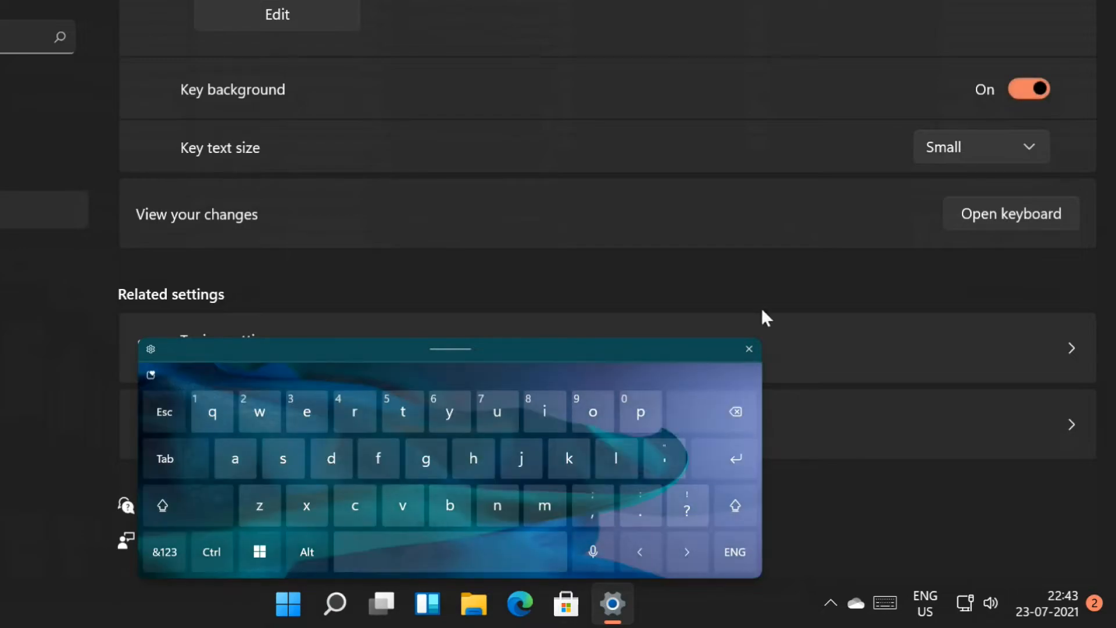
pyautogui.moveTo(660, 353)
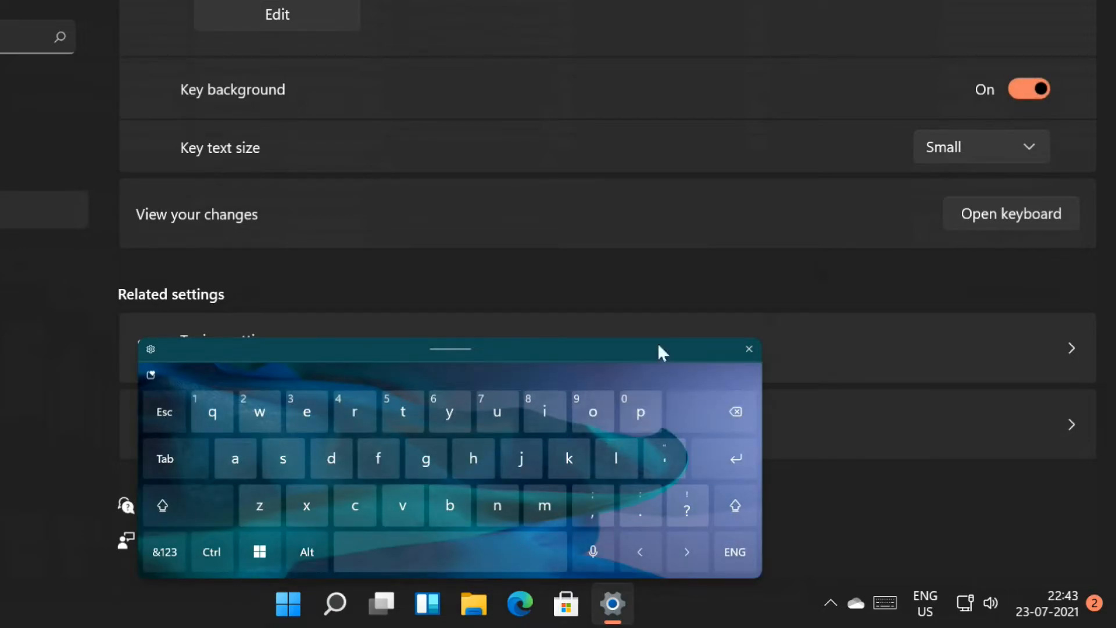
pyautogui.moveTo(798, 191)
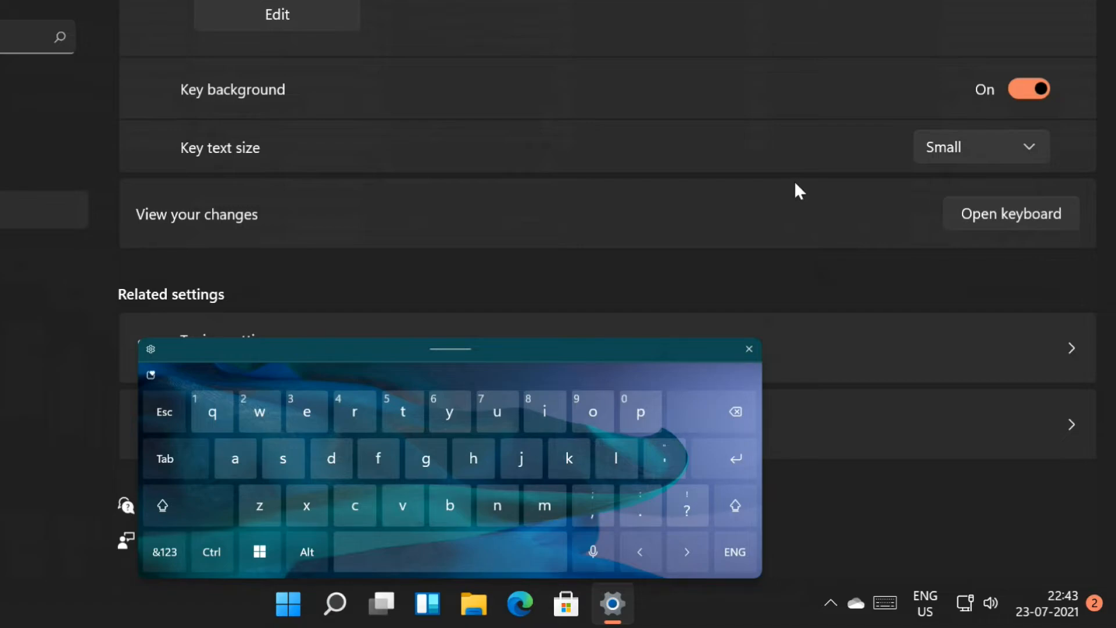
pyautogui.moveTo(1032, 163)
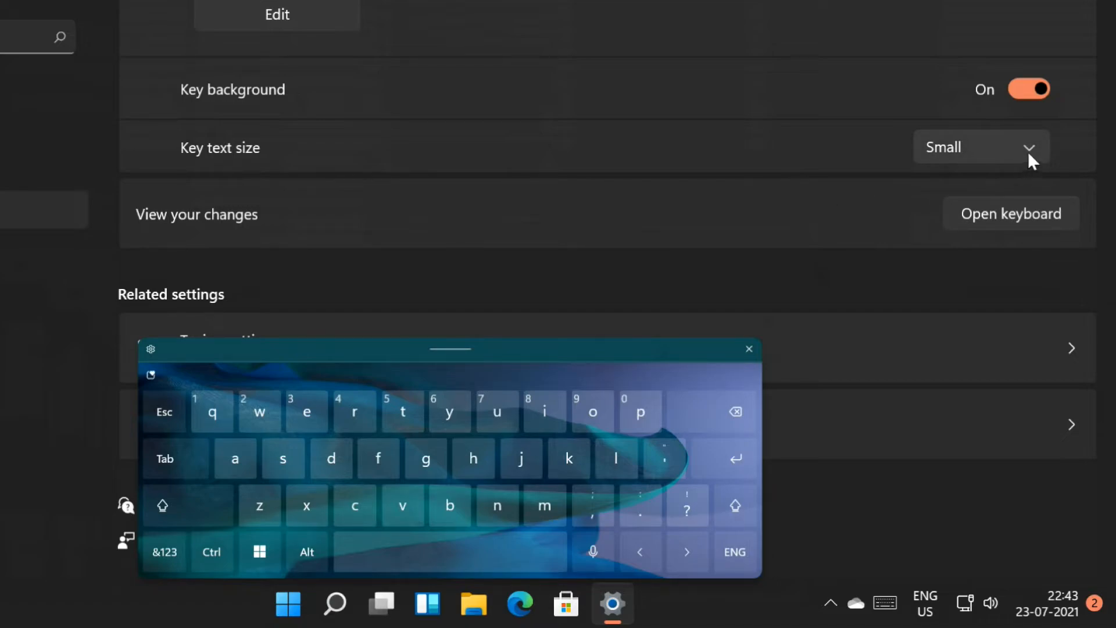
pyautogui.moveTo(669, 361)
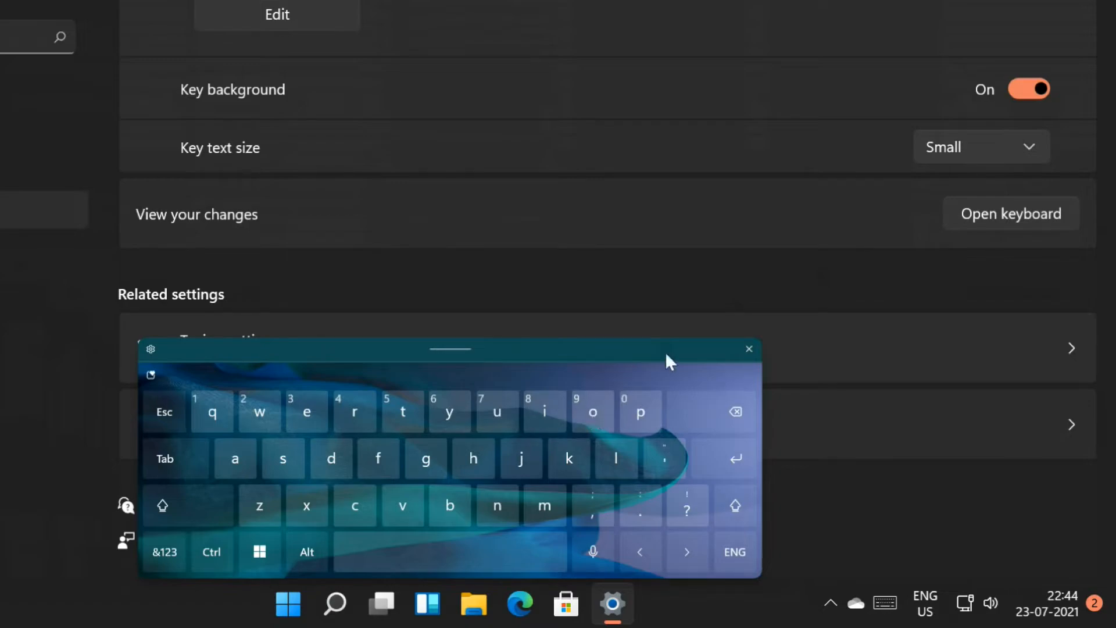
# Set the Key text size to Large
pyautogui.click(981, 146)
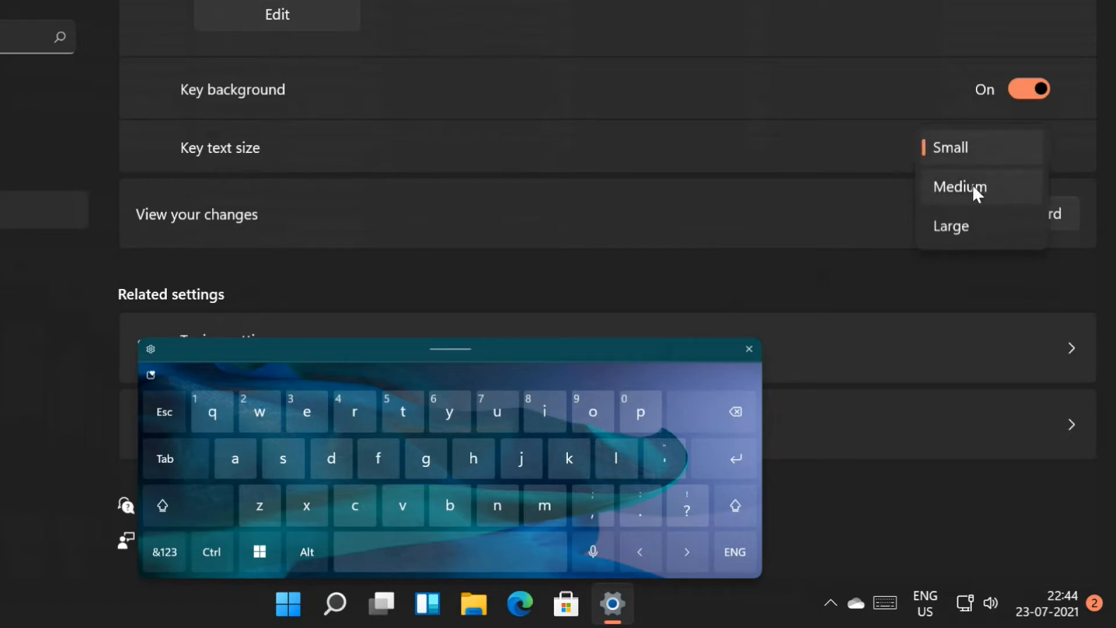
pyautogui.click(959, 186)
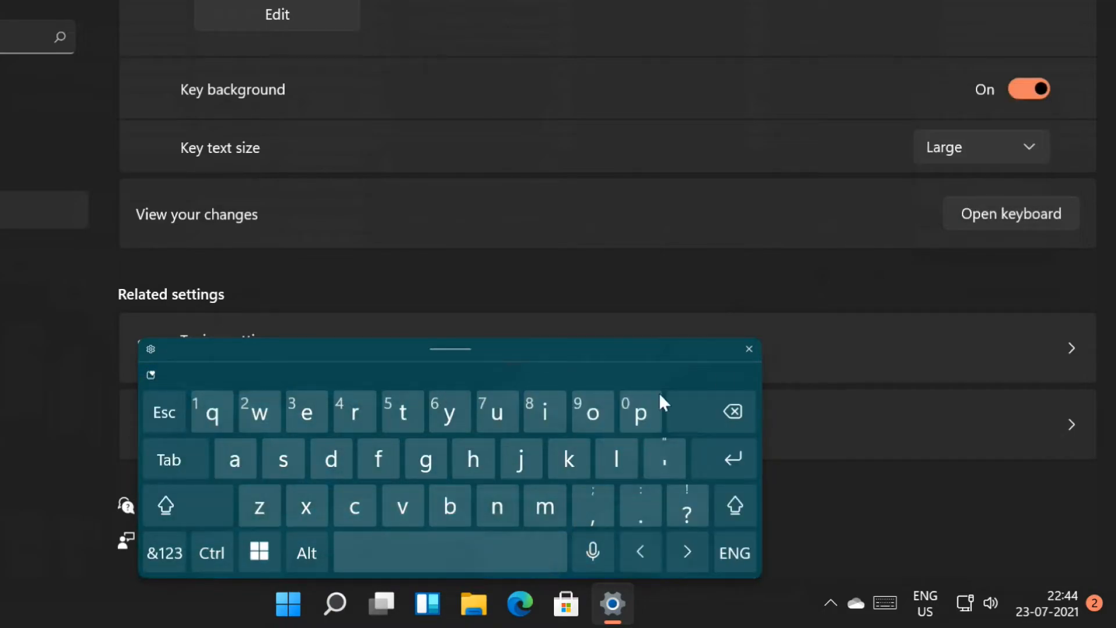
pyautogui.moveTo(981, 154)
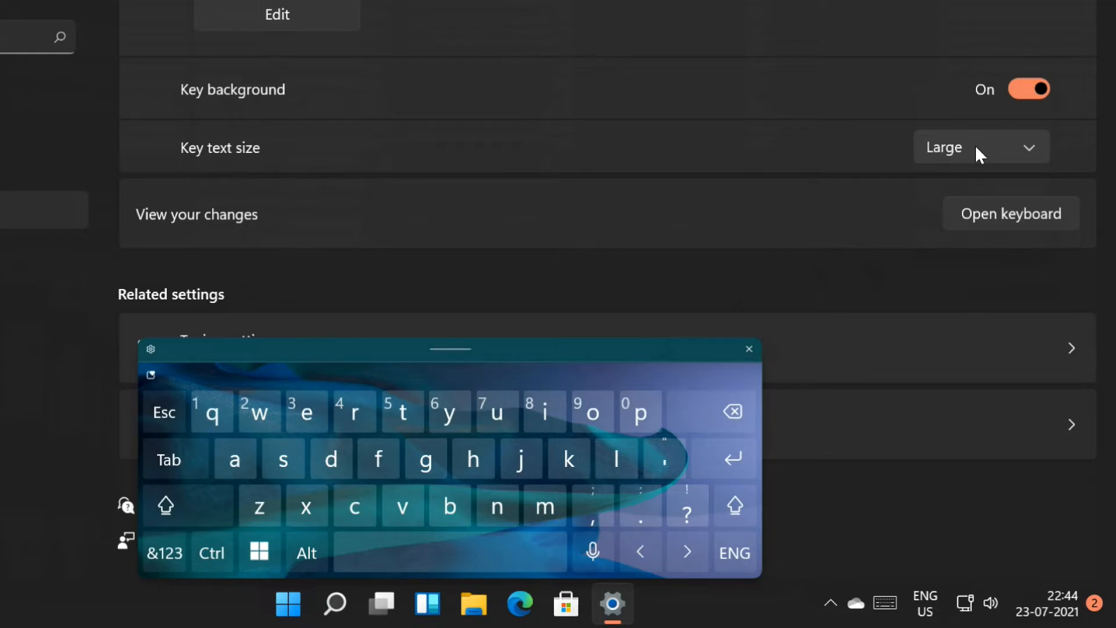
pyautogui.moveTo(758, 212)
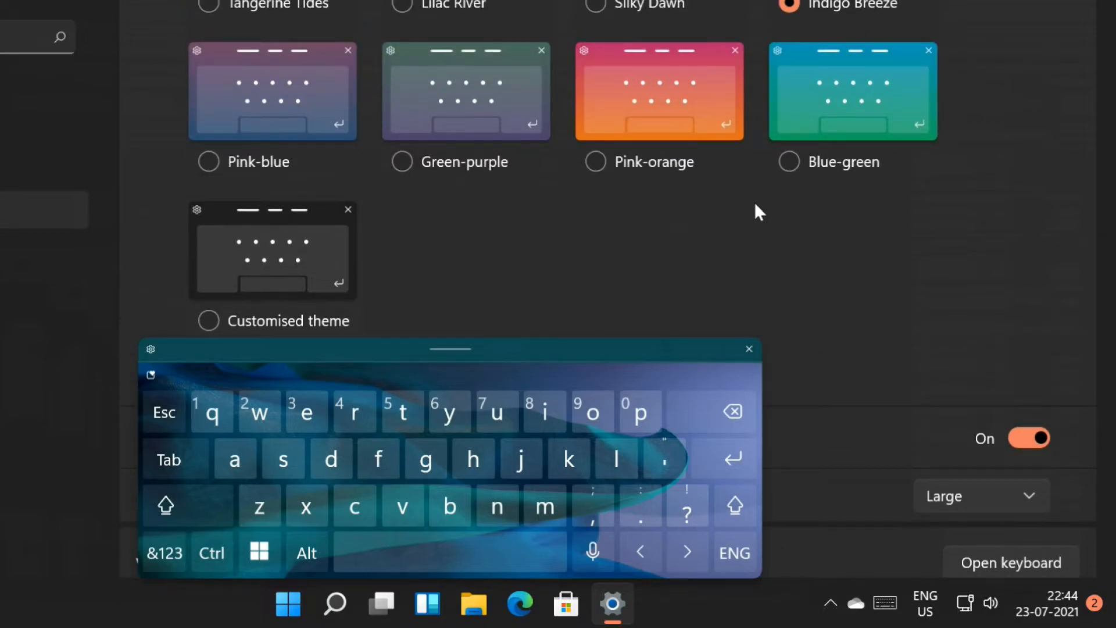
# Scroll to Customised theme and start editing it
pyautogui.scroll(-3)
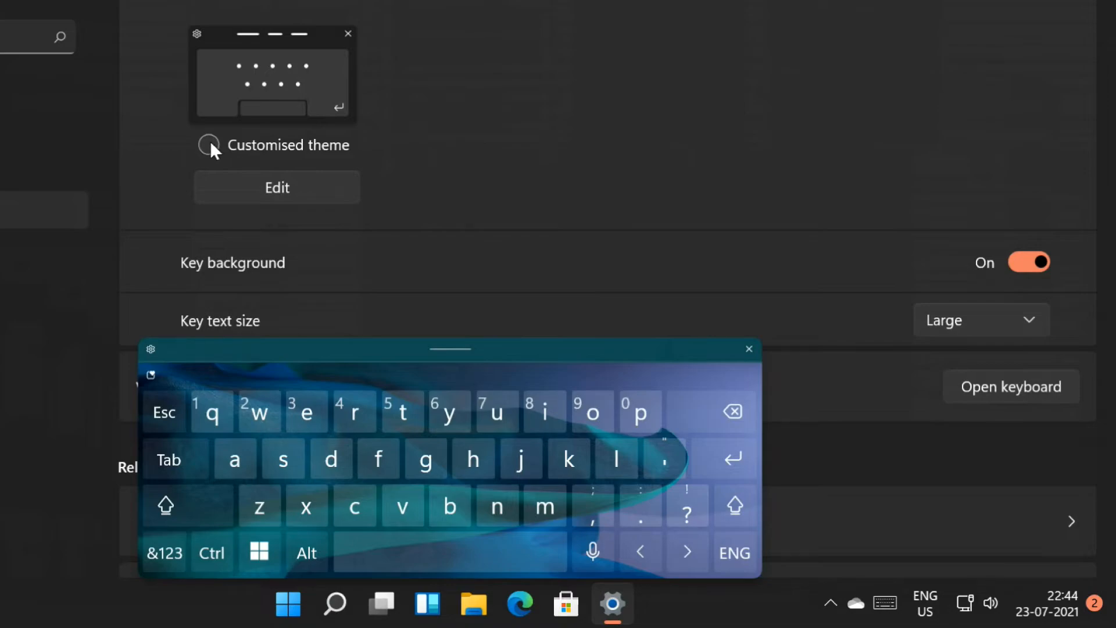
pyautogui.click(208, 144)
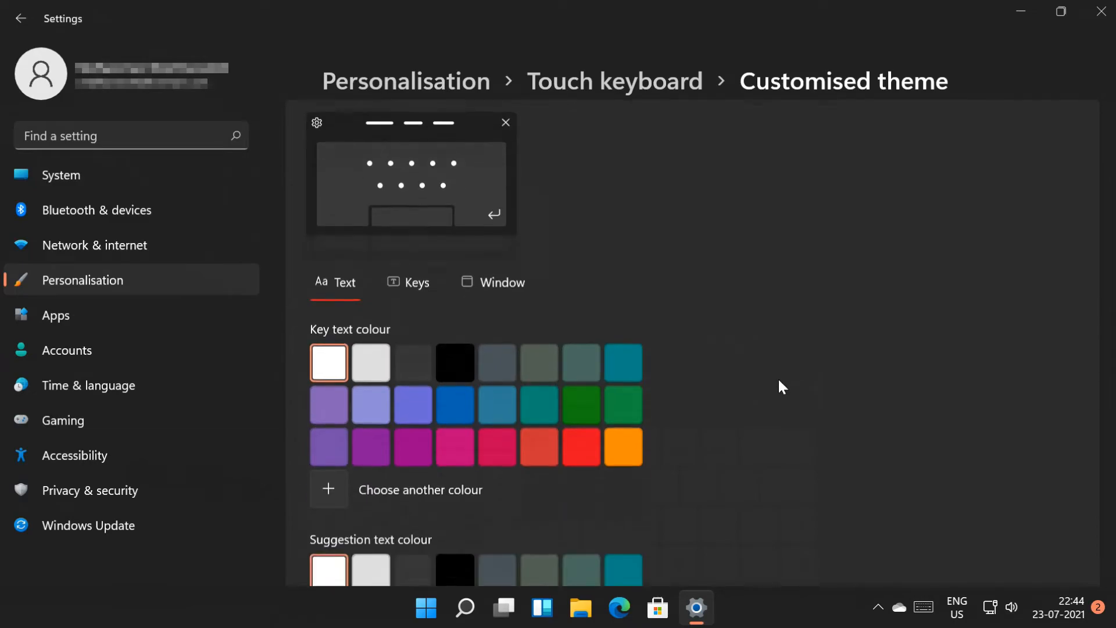
# With the touch keyboard shown for preview, set the key text colour to teal, then blue
pyautogui.scroll(-3)
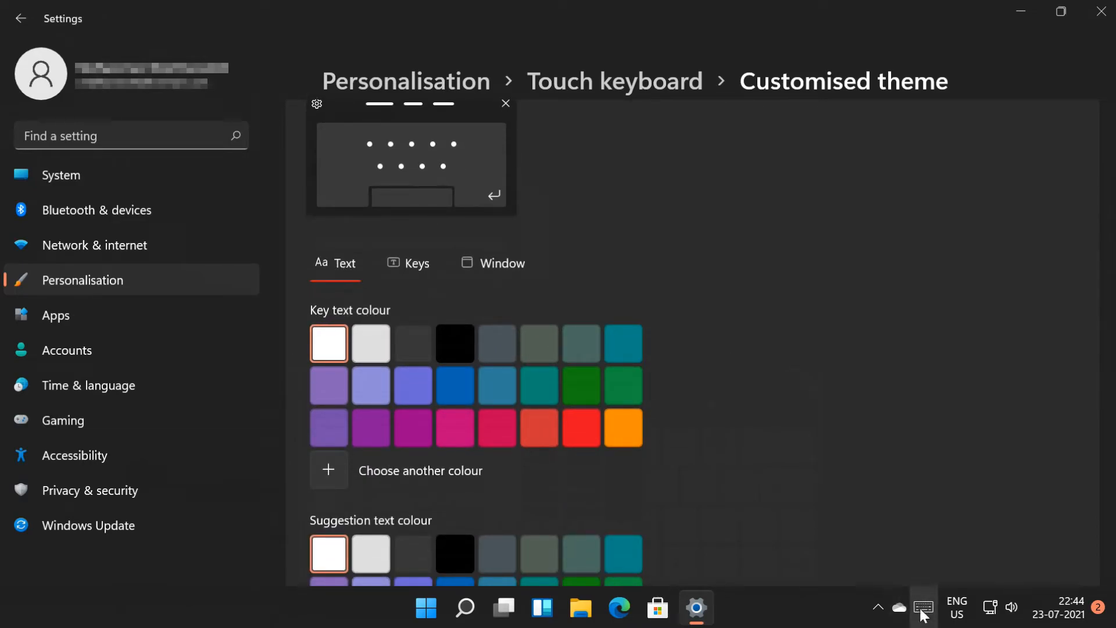
pyautogui.click(921, 606)
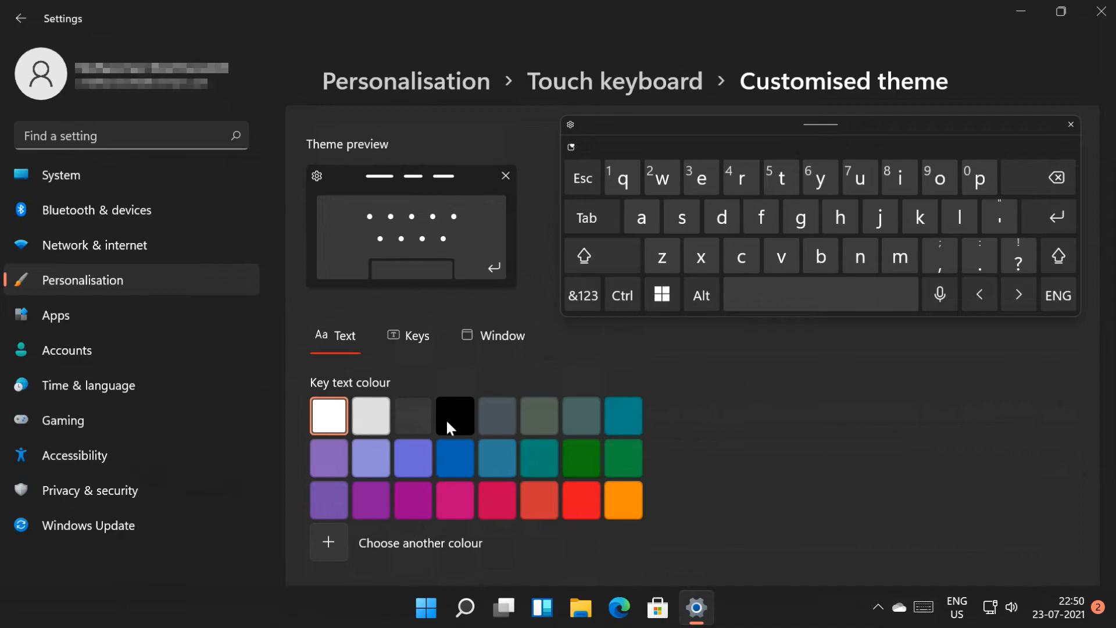
pyautogui.click(623, 416)
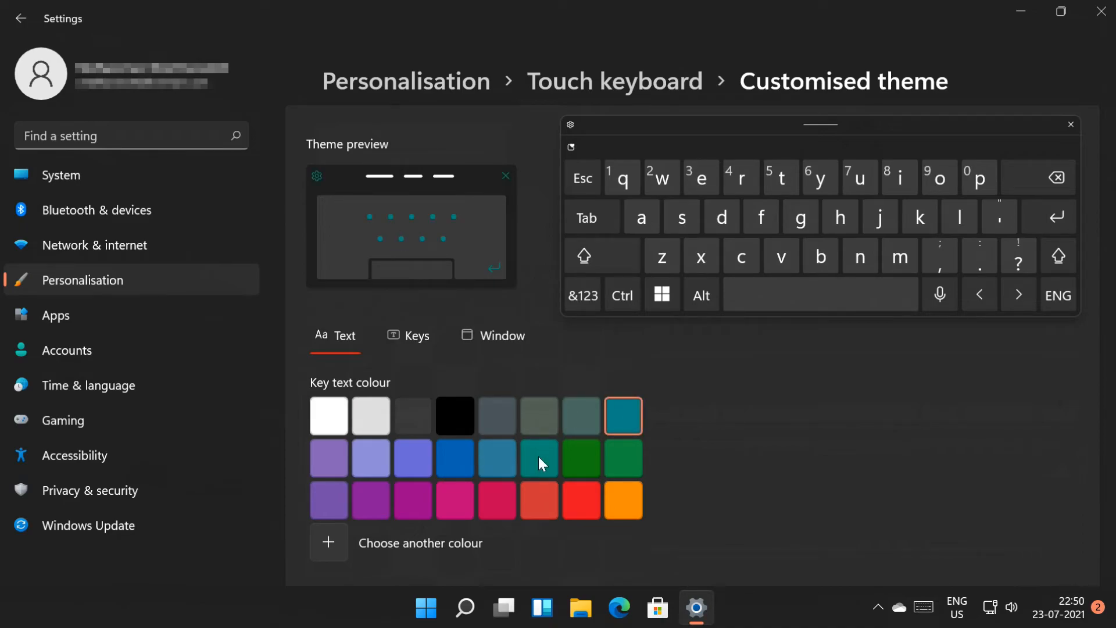
pyautogui.click(496, 458)
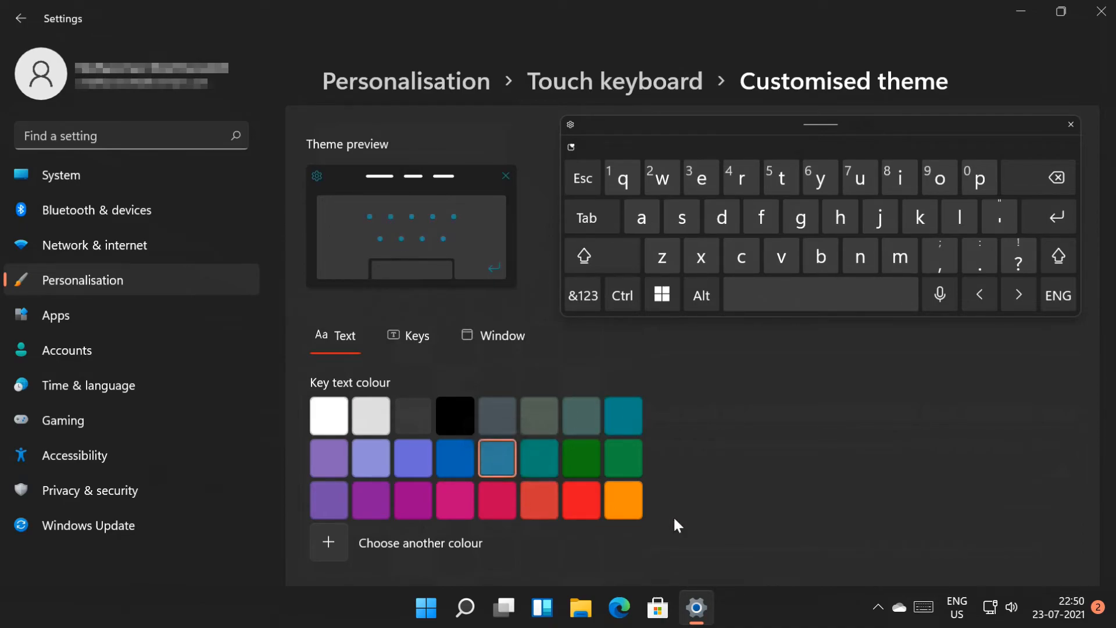
pyautogui.scroll(-3)
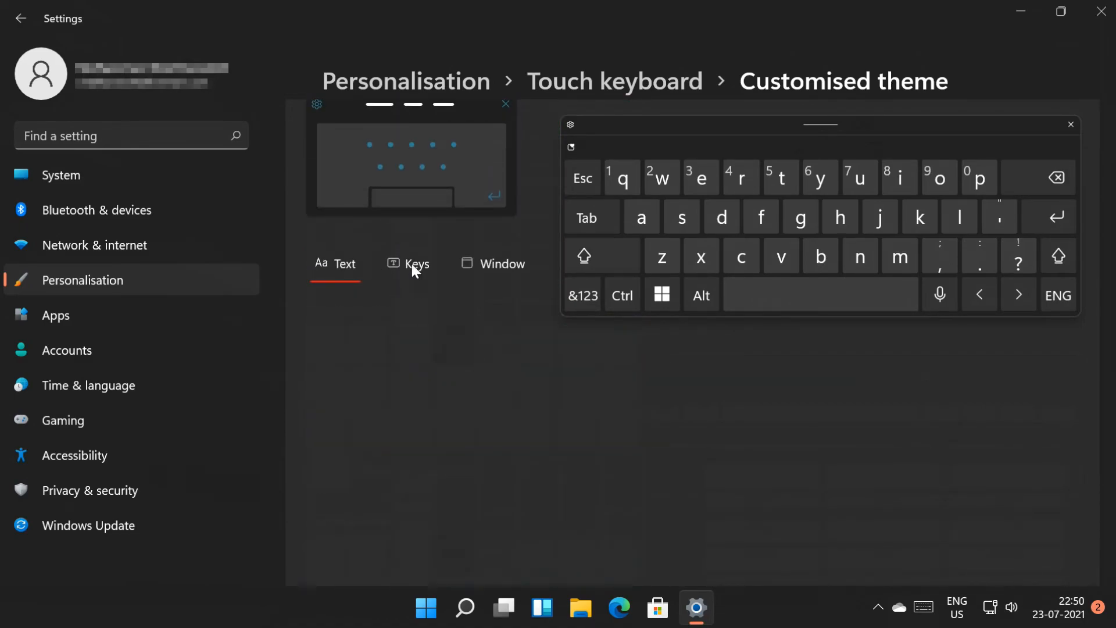
# On the Keys options, raise key transparency to 90, then drag the slider back down
pyautogui.click(416, 264)
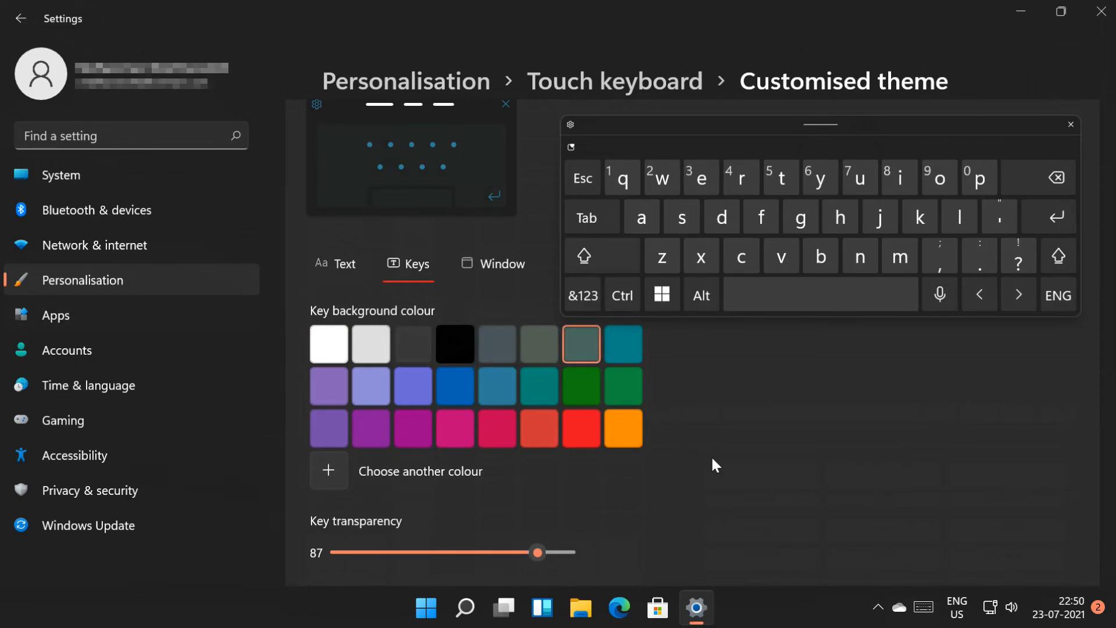
pyautogui.moveTo(537, 551); pyautogui.dragTo(545, 551)
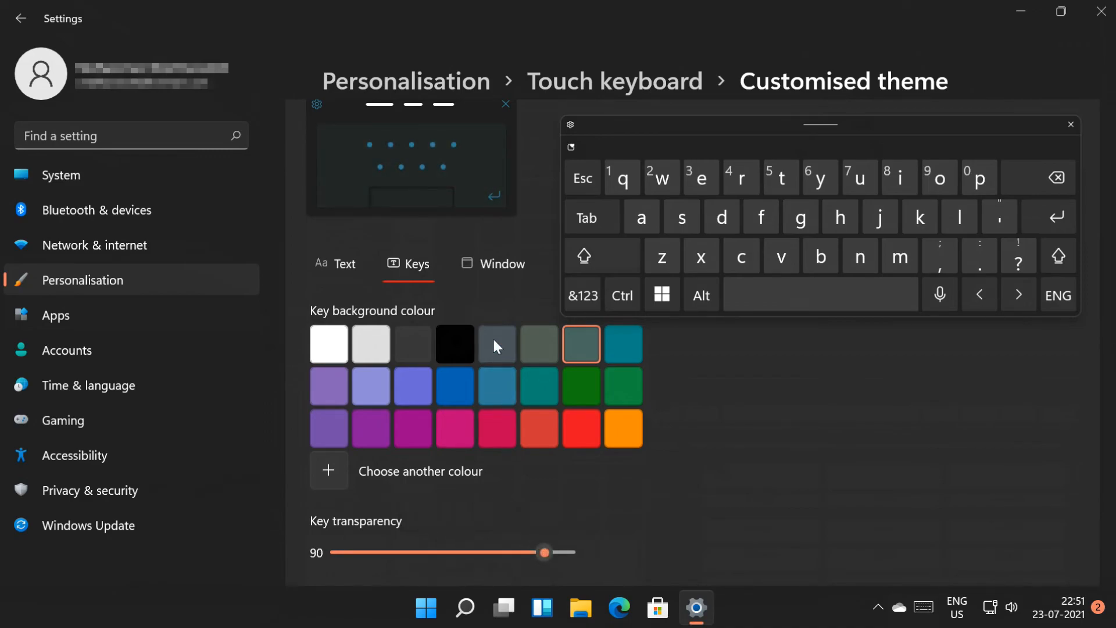
pyautogui.moveTo(544, 551); pyautogui.dragTo(392, 551)
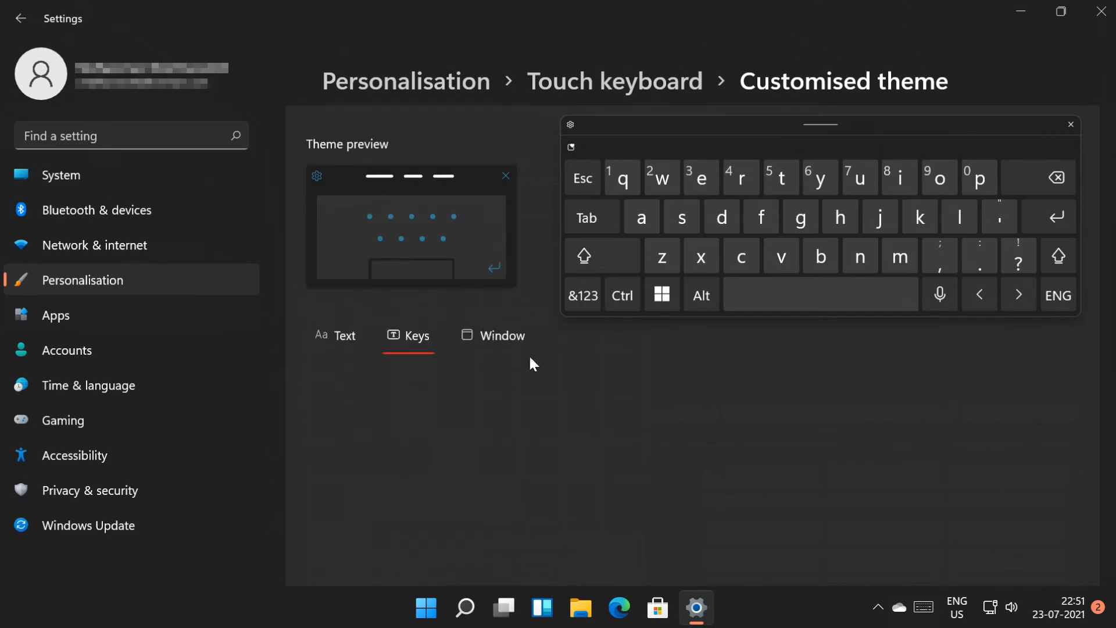
# Browse the Window tab's custom background colour picker and cancel it without changes
pyautogui.click(501, 335)
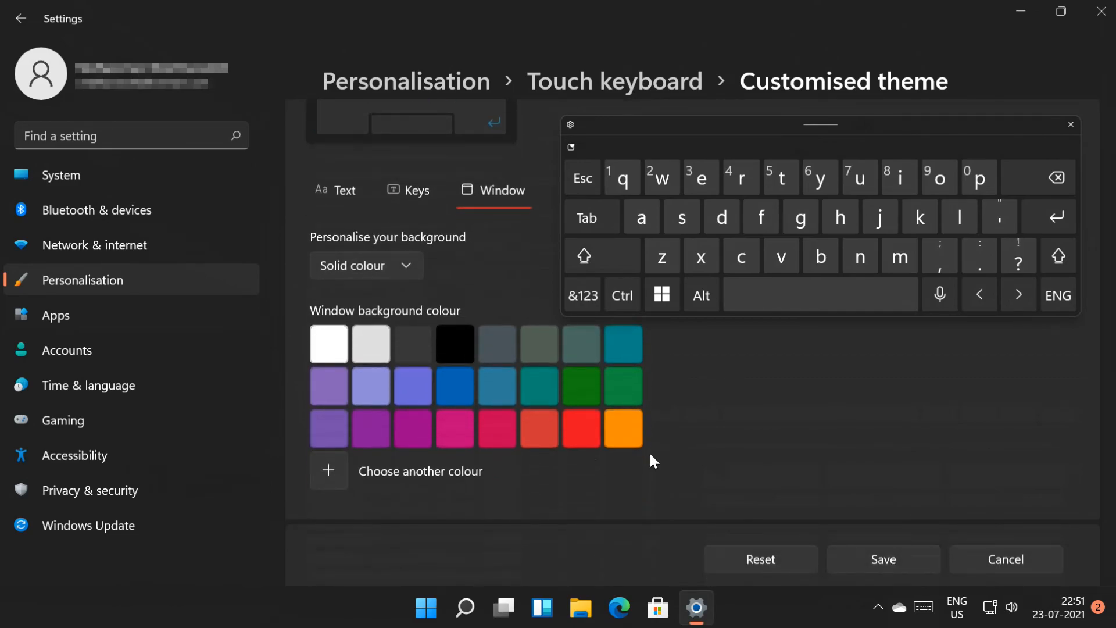
pyautogui.moveTo(424, 385)
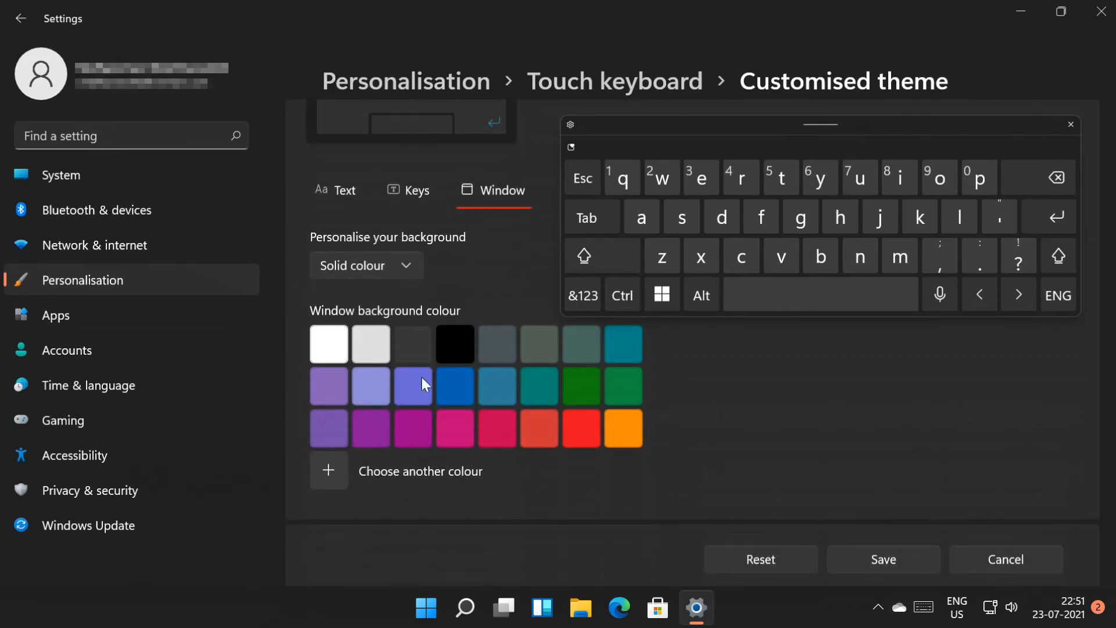
pyautogui.click(328, 471)
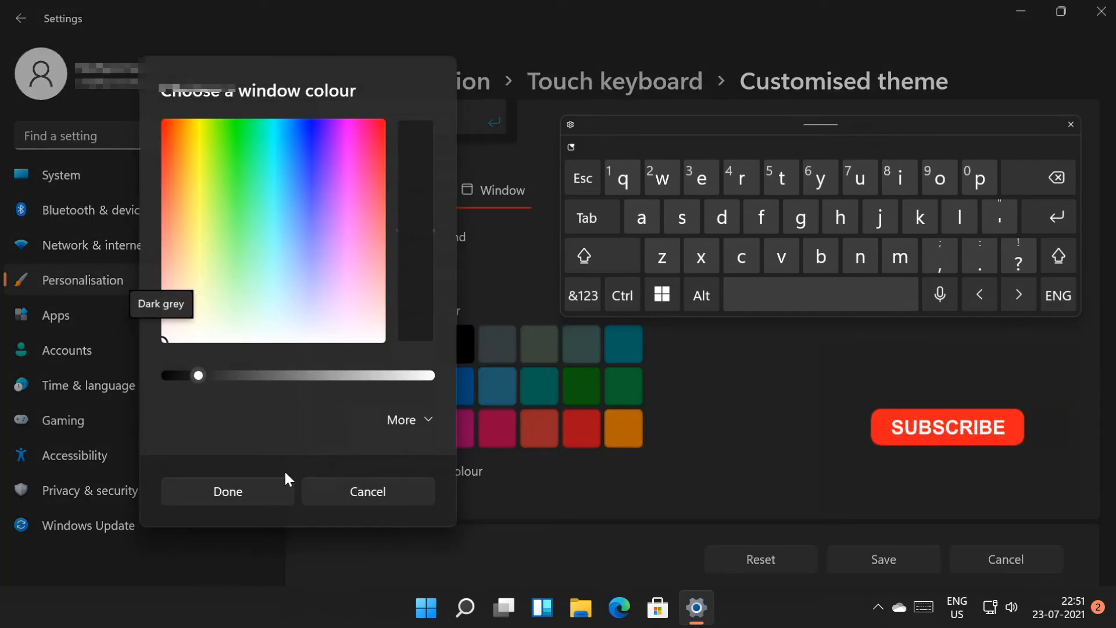
pyautogui.click(410, 420)
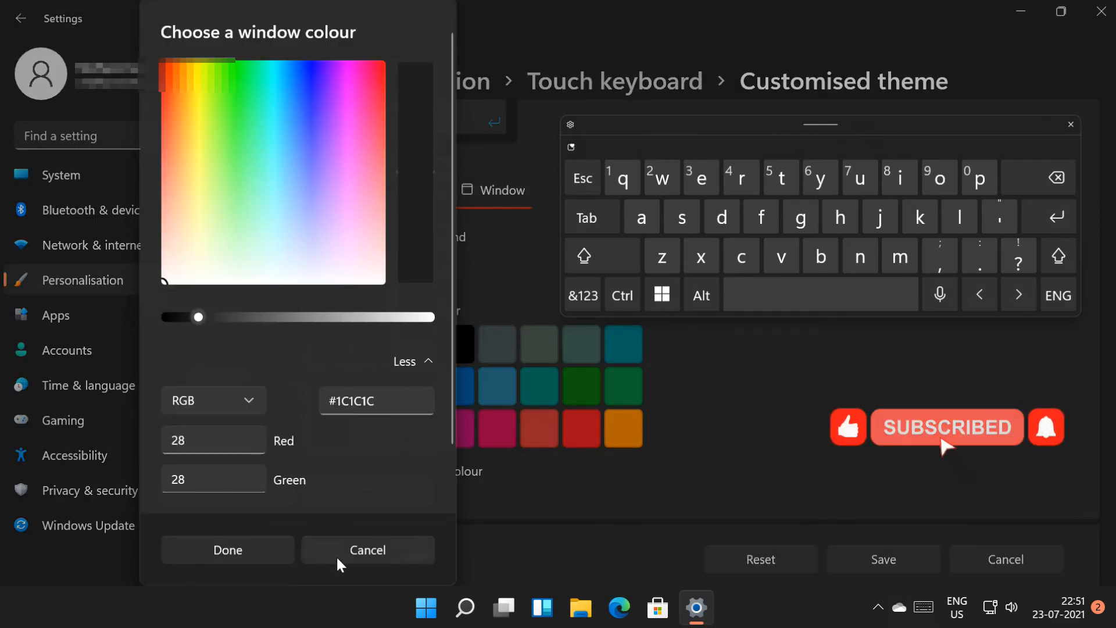
pyautogui.click(367, 550)
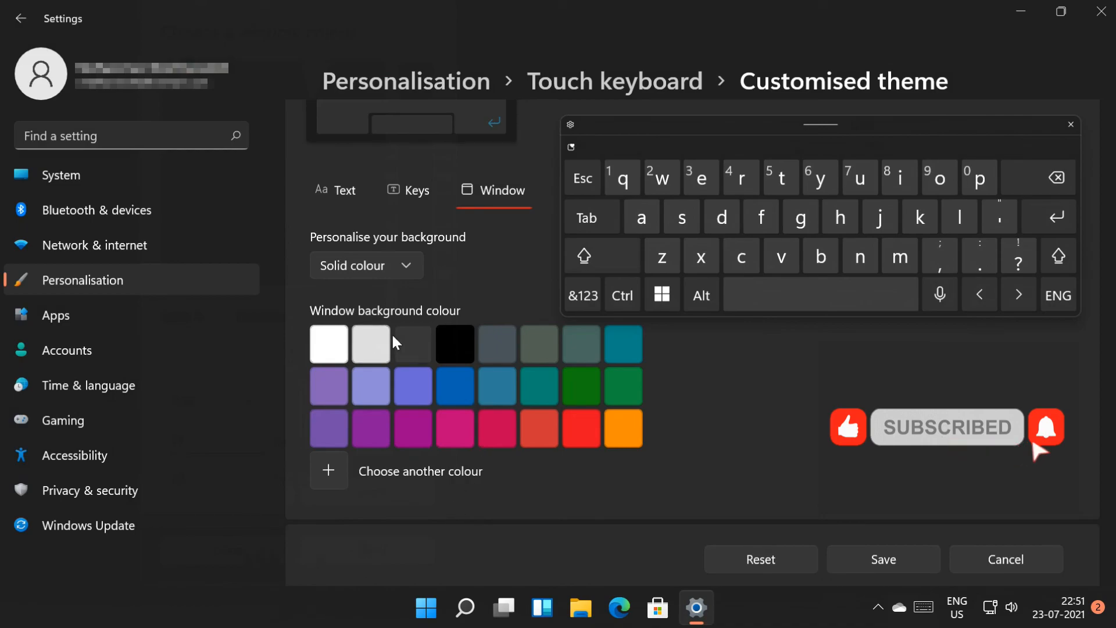
pyautogui.moveTo(885, 569)
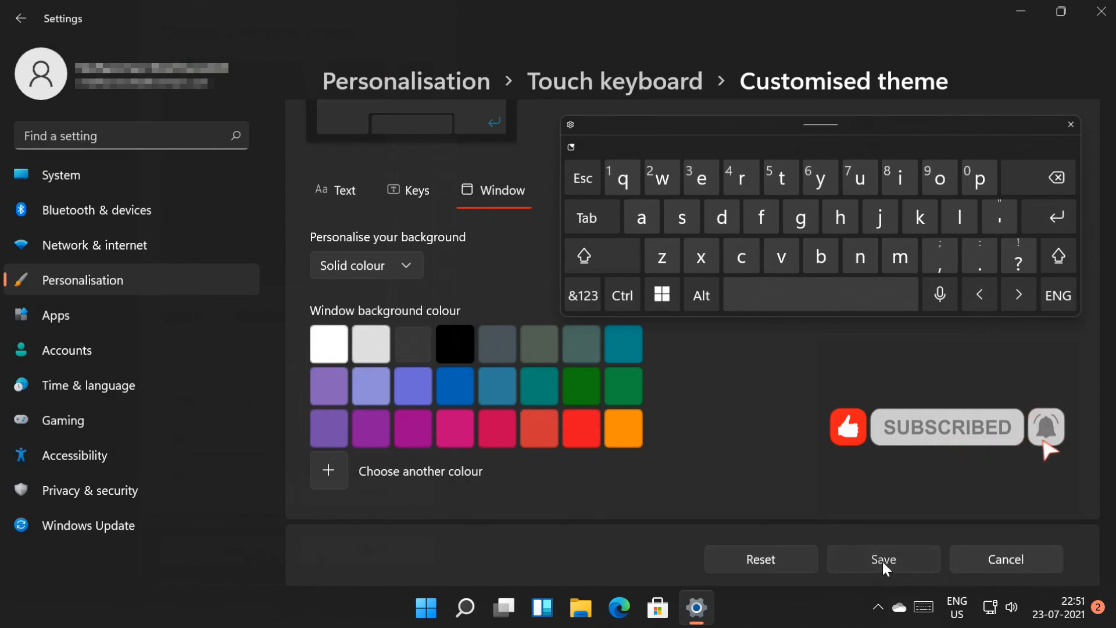
# Save the customised touch keyboard theme
pyautogui.click(882, 559)
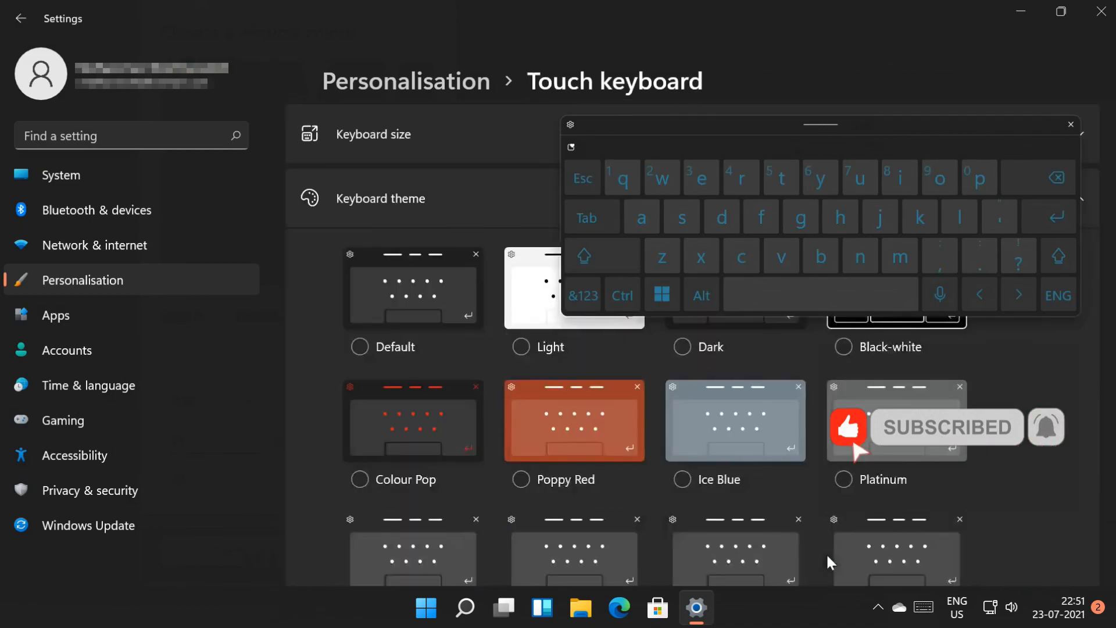